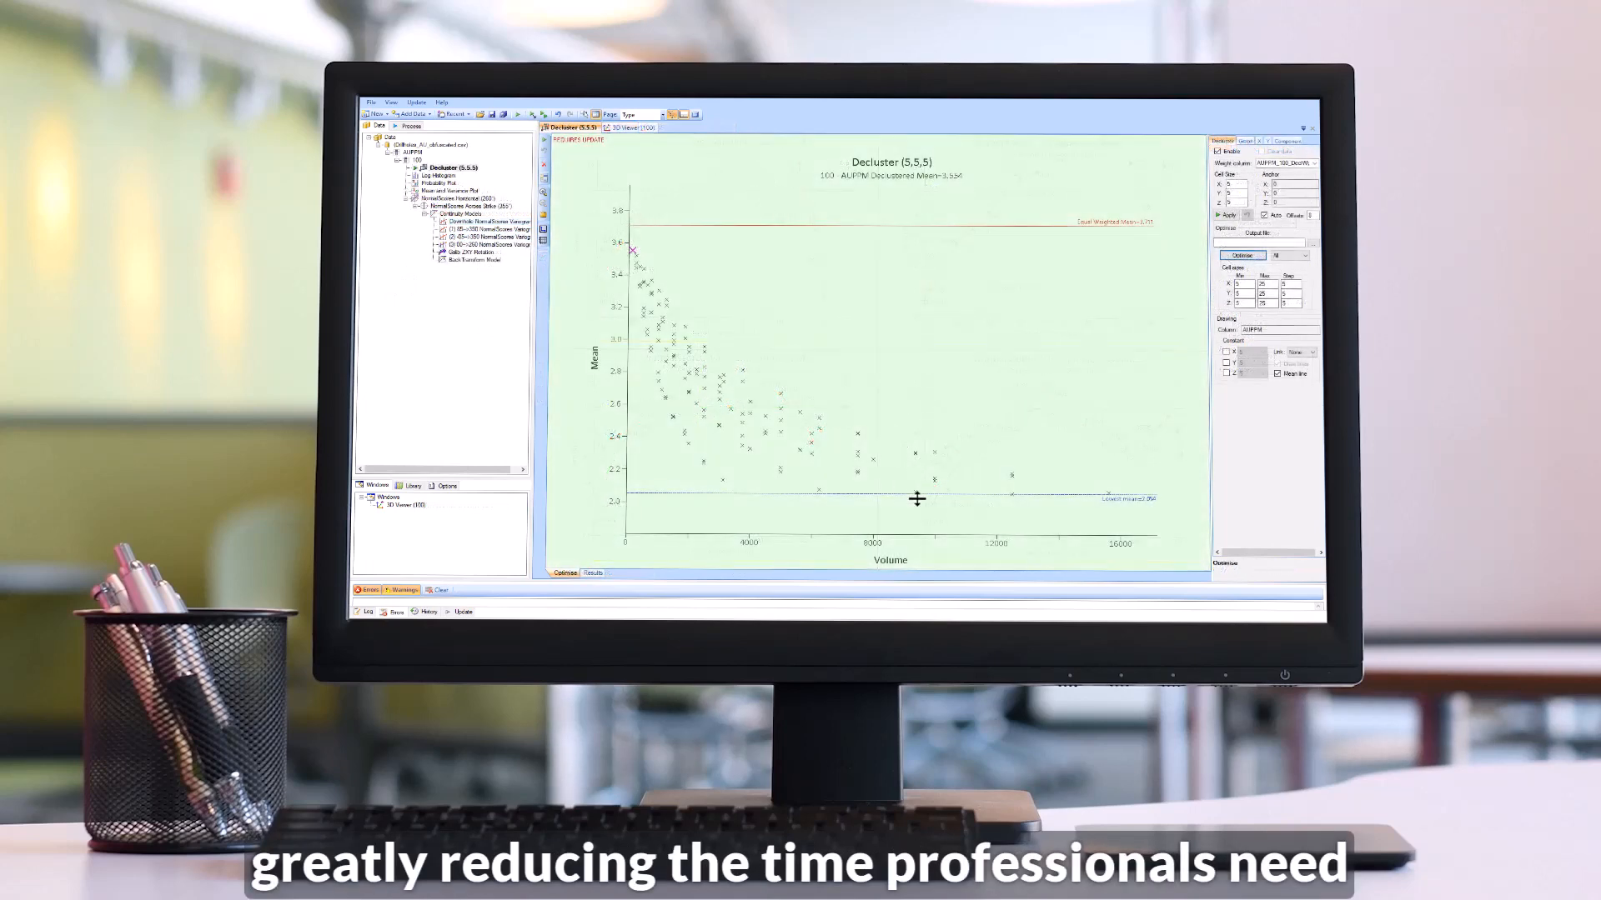
Step: Open the AUPPM log probability plot, the log histogram with deciles and the AUPPM–CUPPM scatter plot
click(1219, 215)
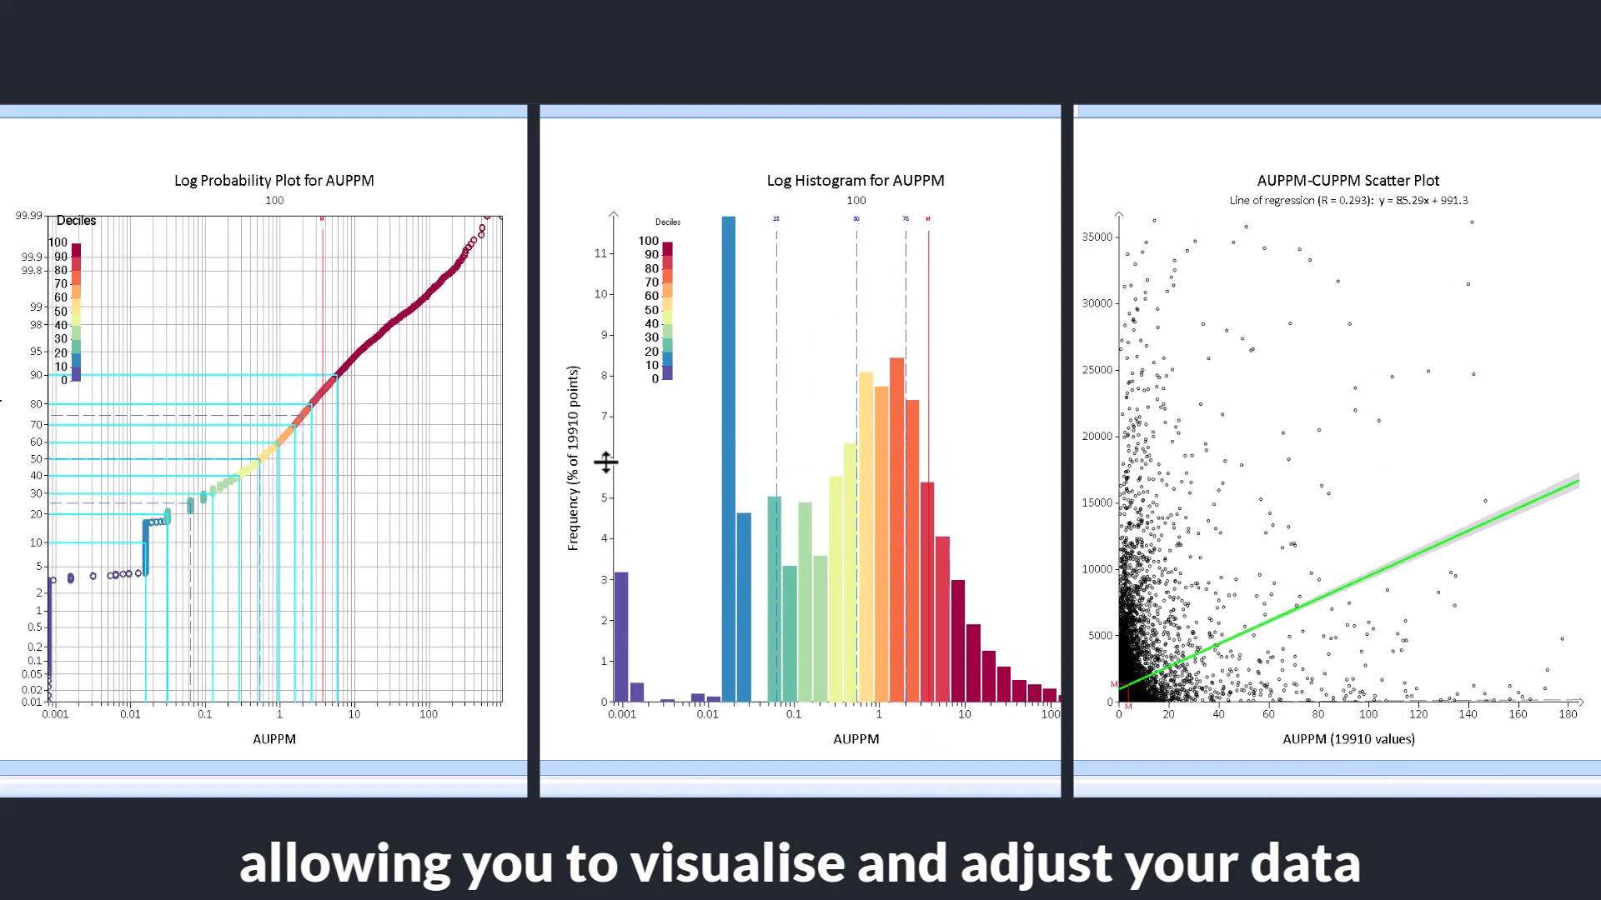
mouse_move(275, 718)
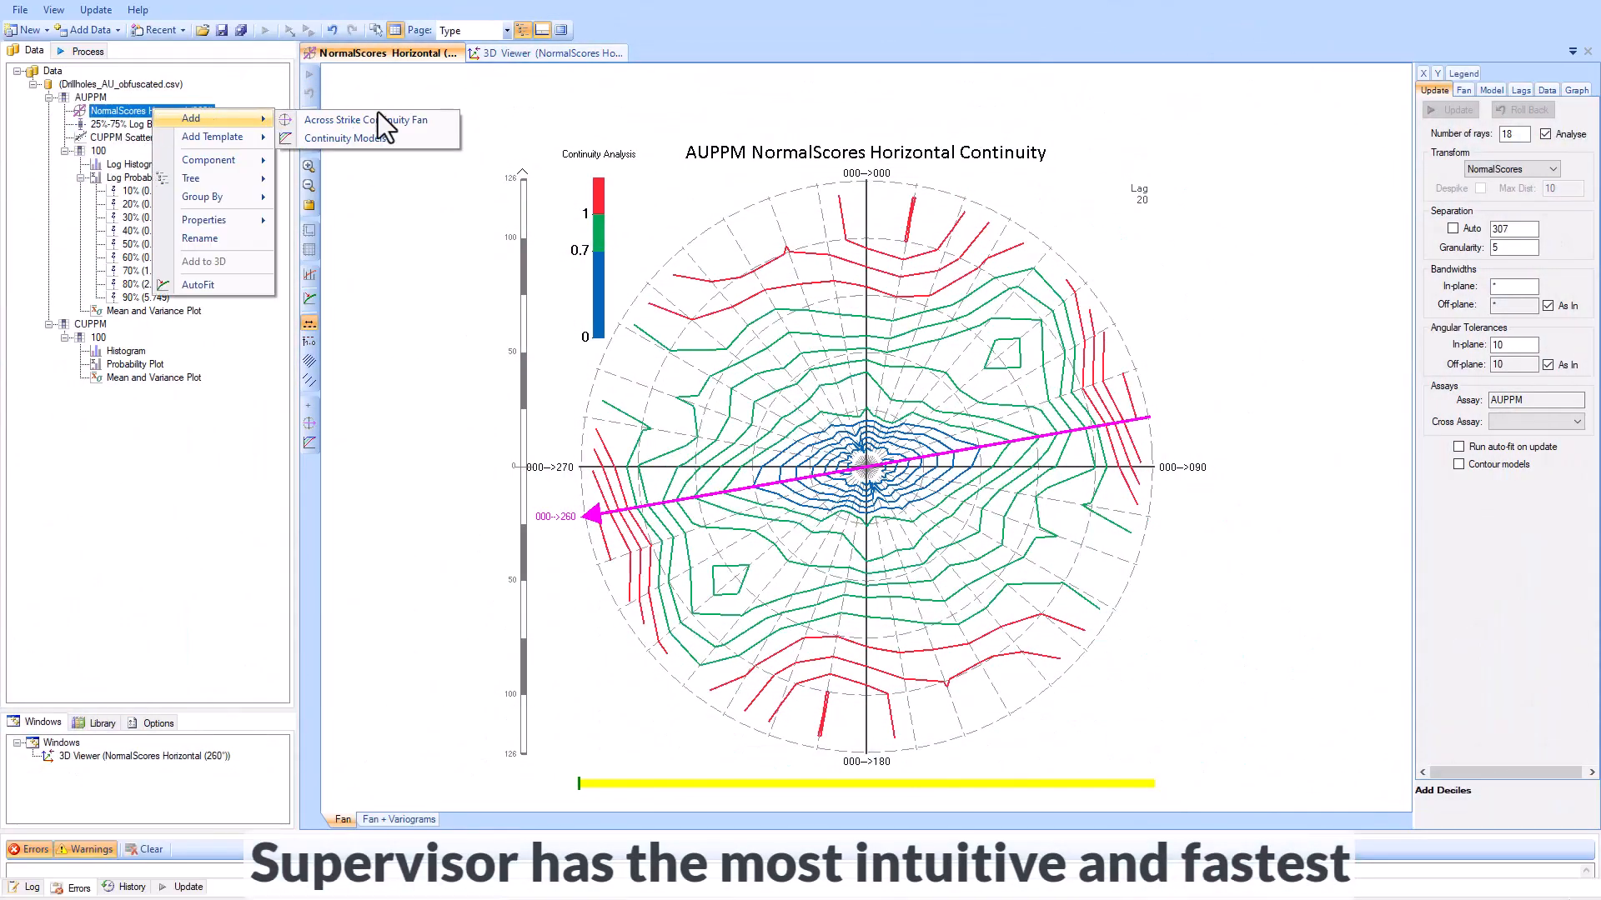
Step: Add continuity models, fit the NormalScores directional variograms, and rotate the 3D direction ellipsoids
click(347, 139)
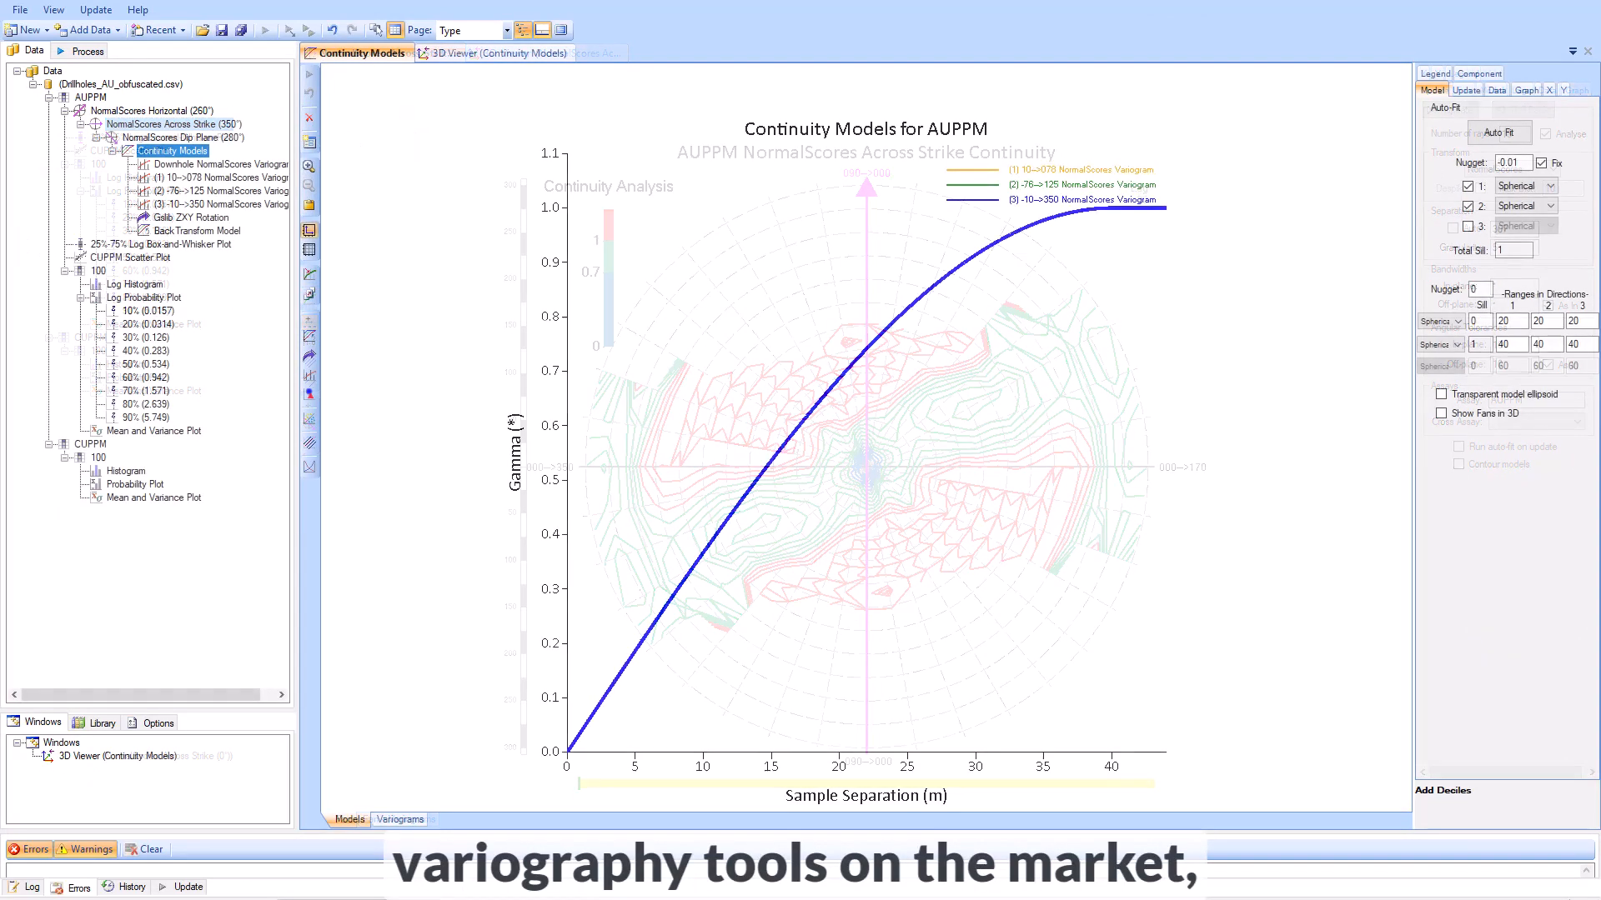
click(219, 164)
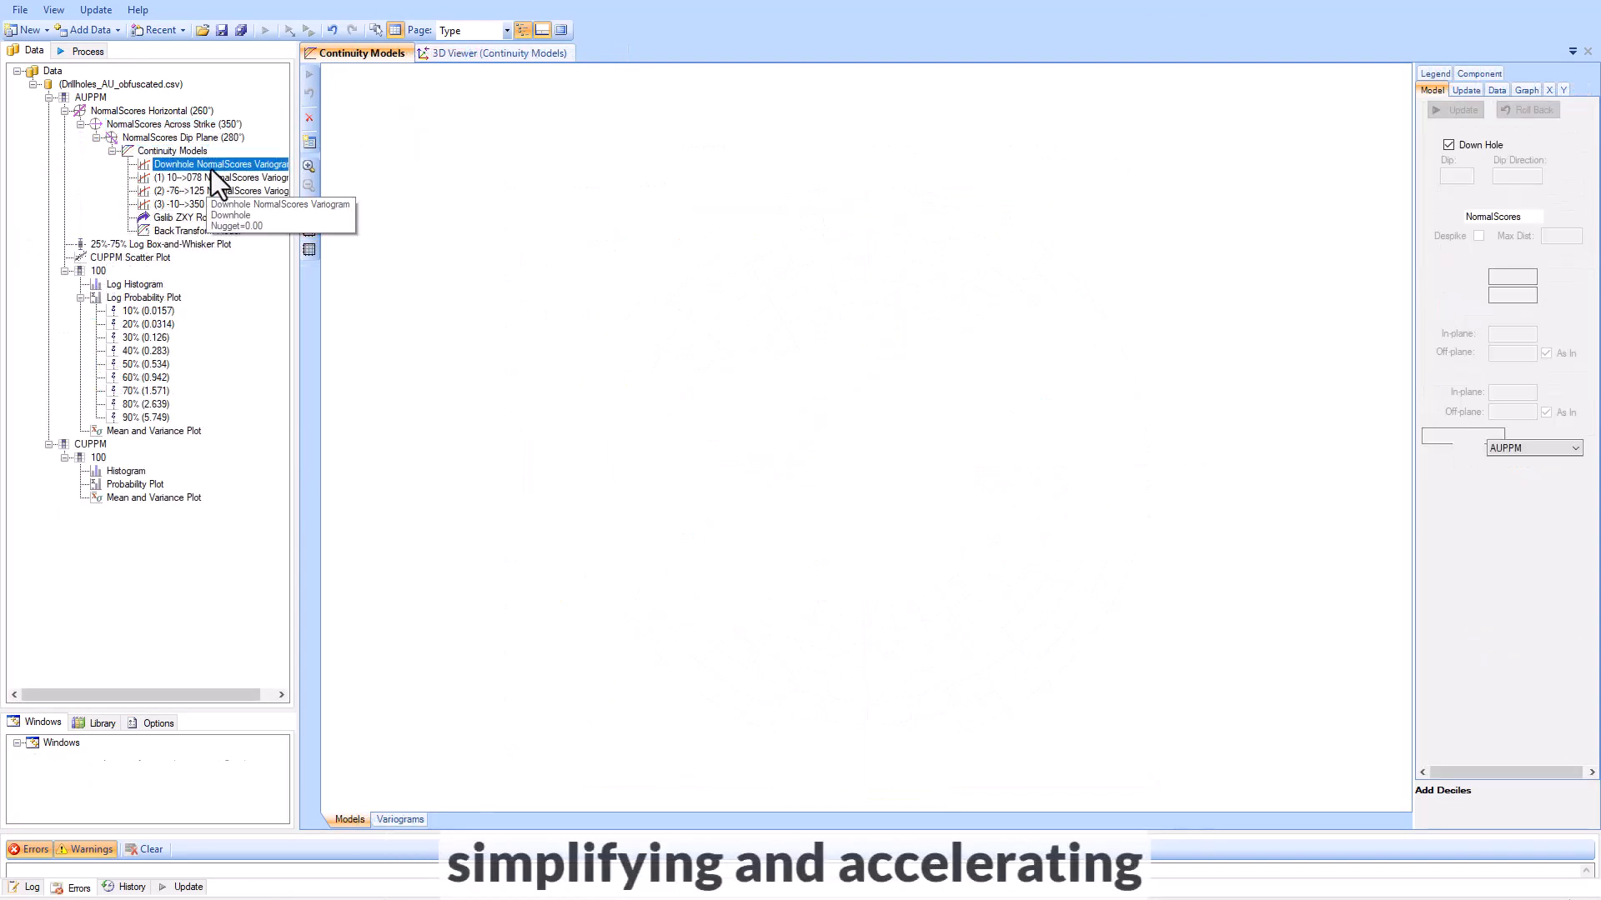
double_click(200, 164)
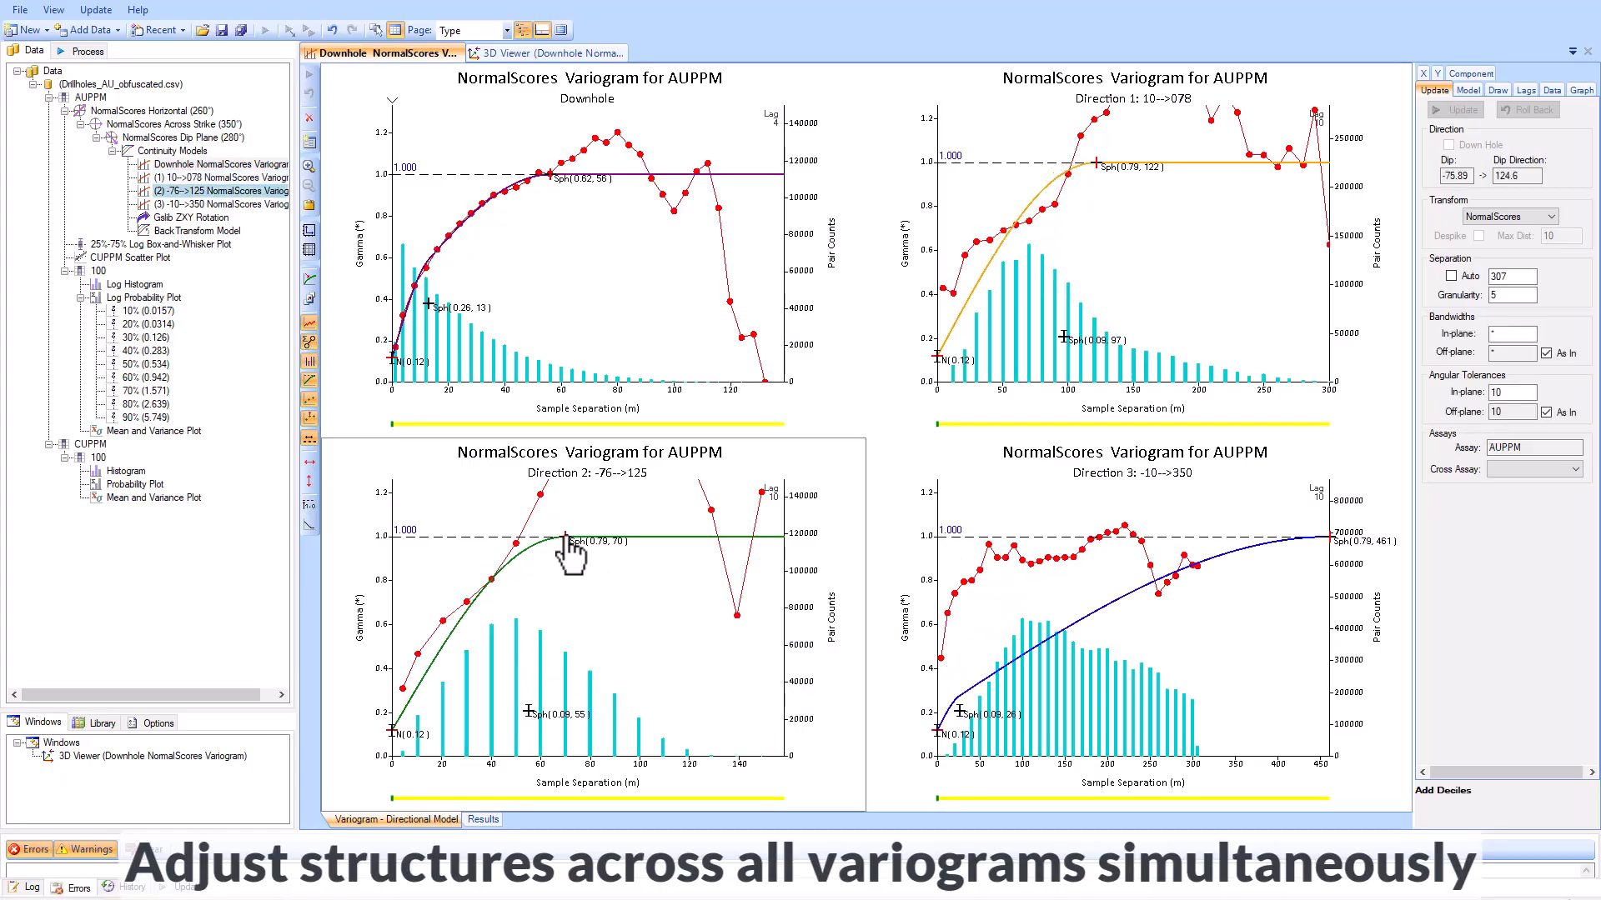
click(533, 52)
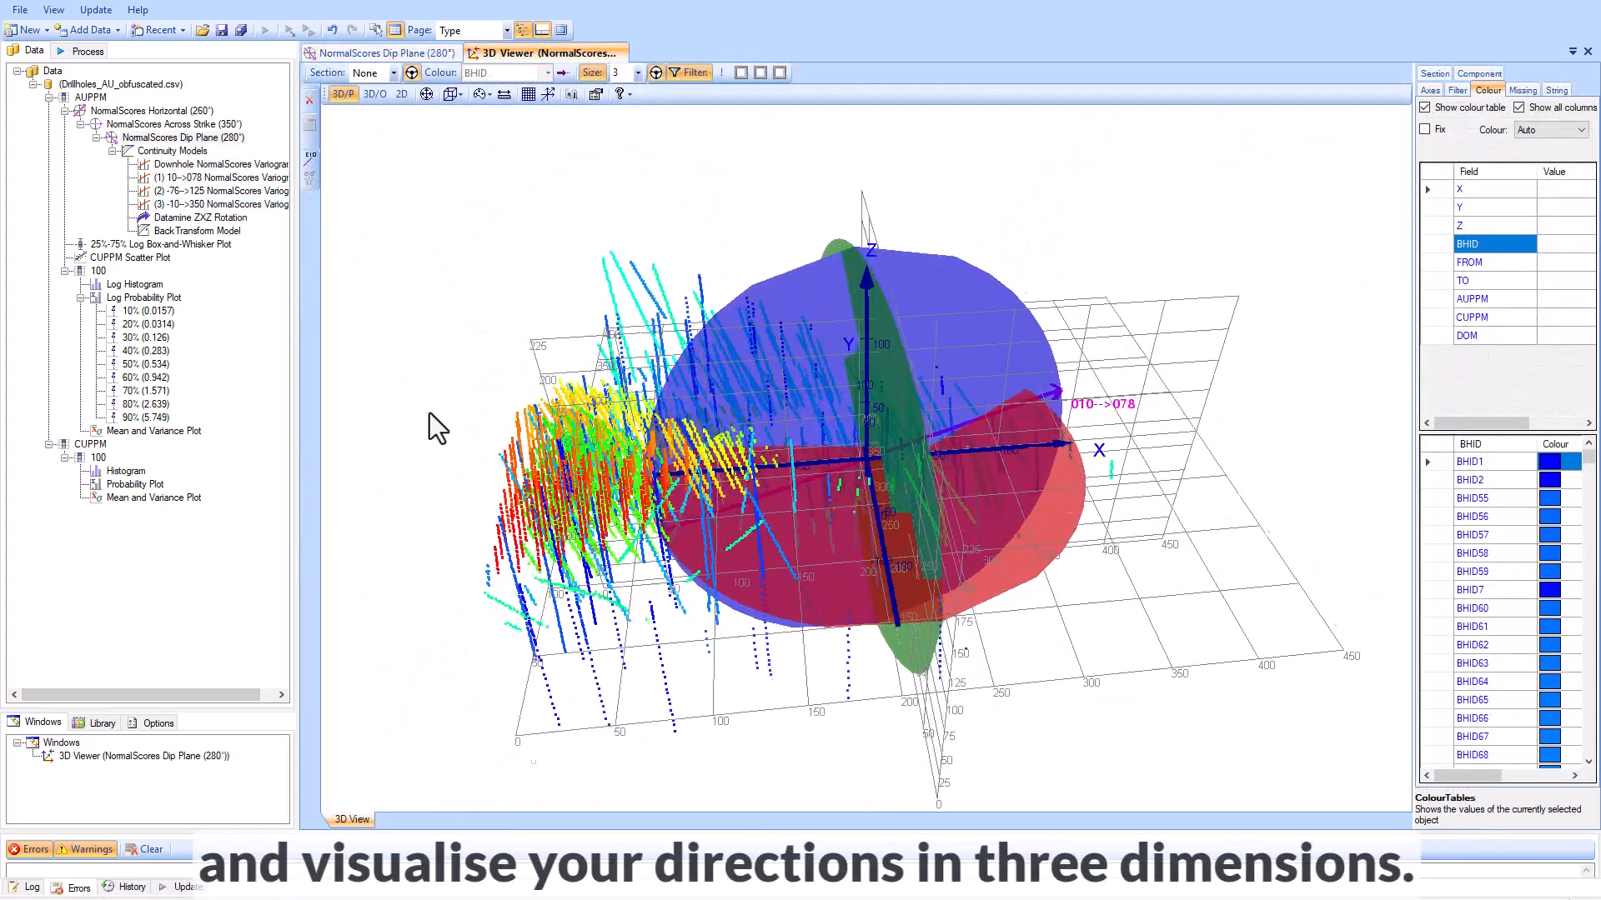
drag(439, 424, 684, 399)
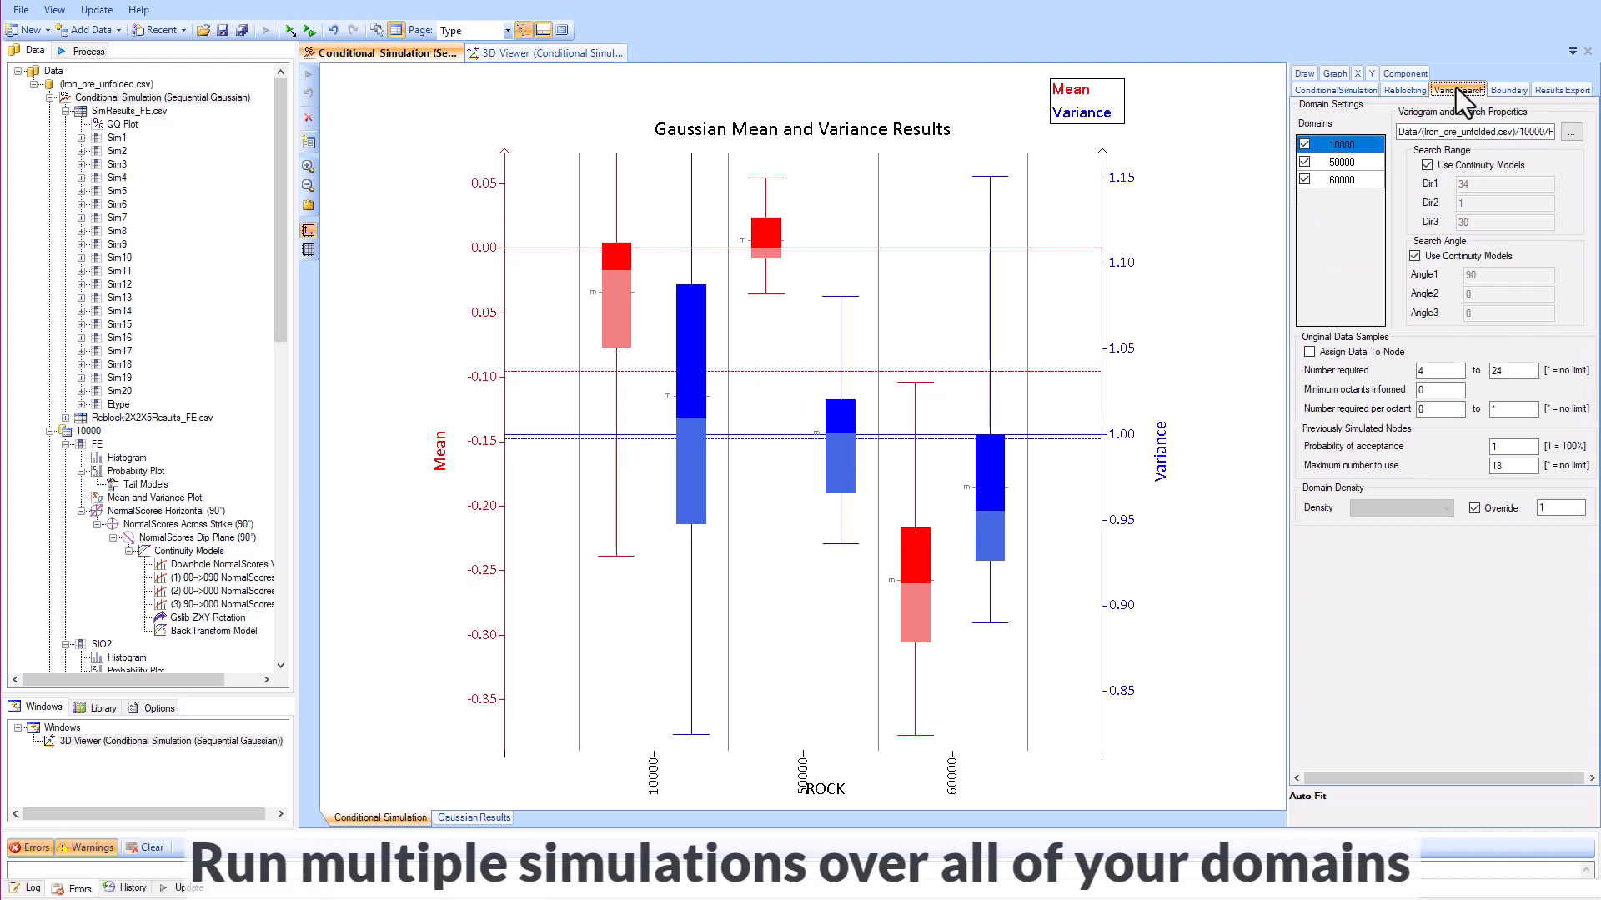
Step: Review the Vario/Search settings, then show the FE simulation QQ plot for domain 50000
click(187, 550)
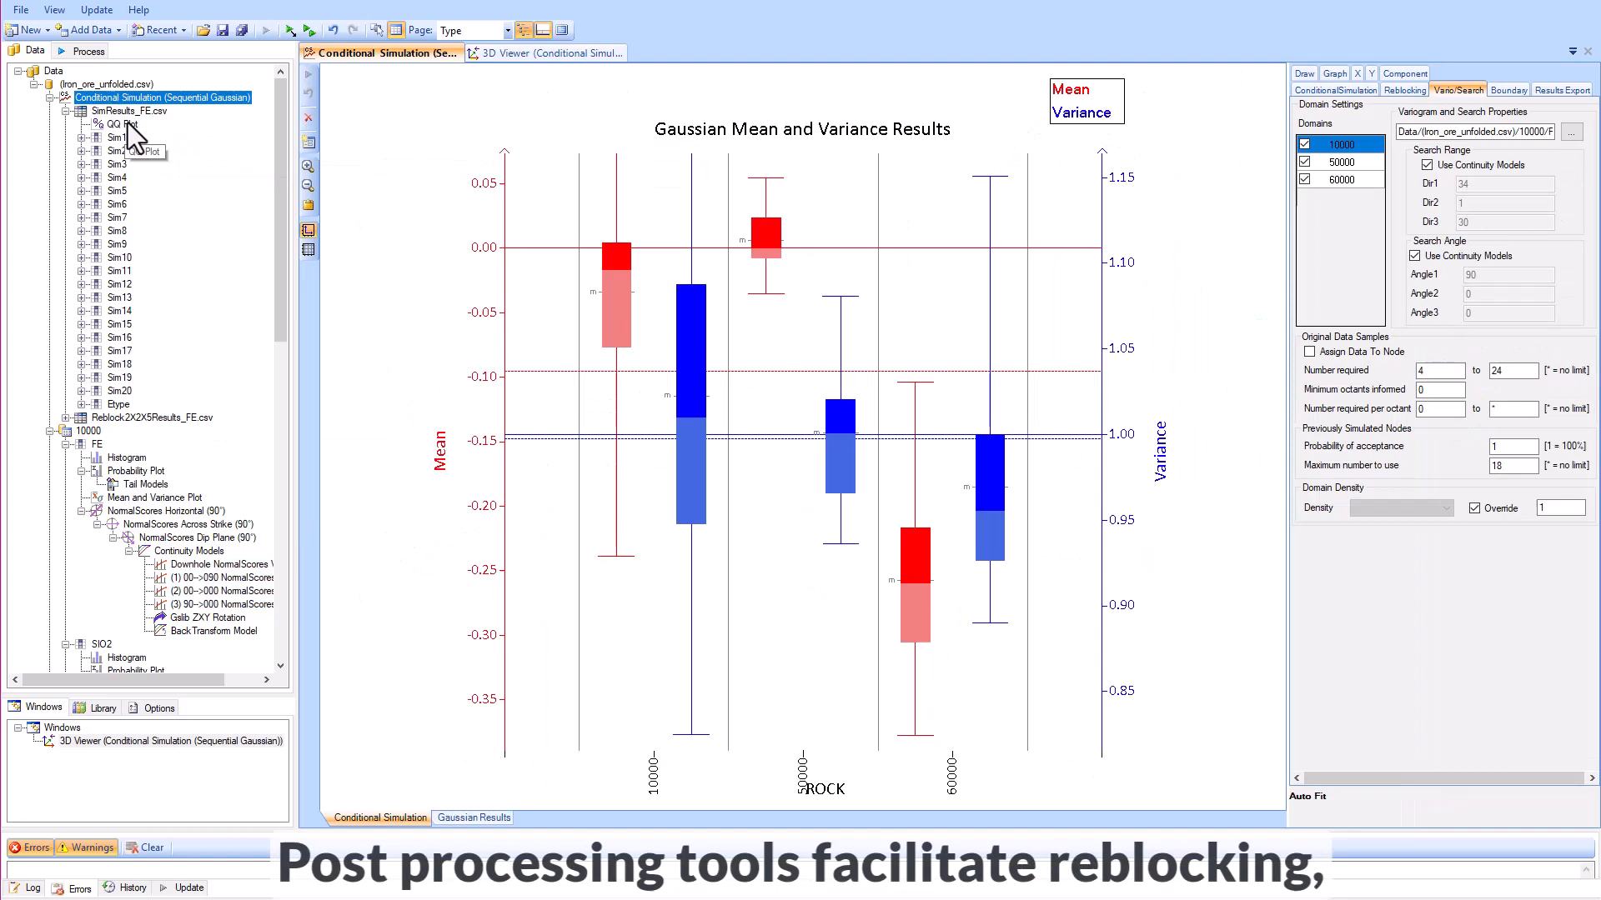
double_click(106, 123)
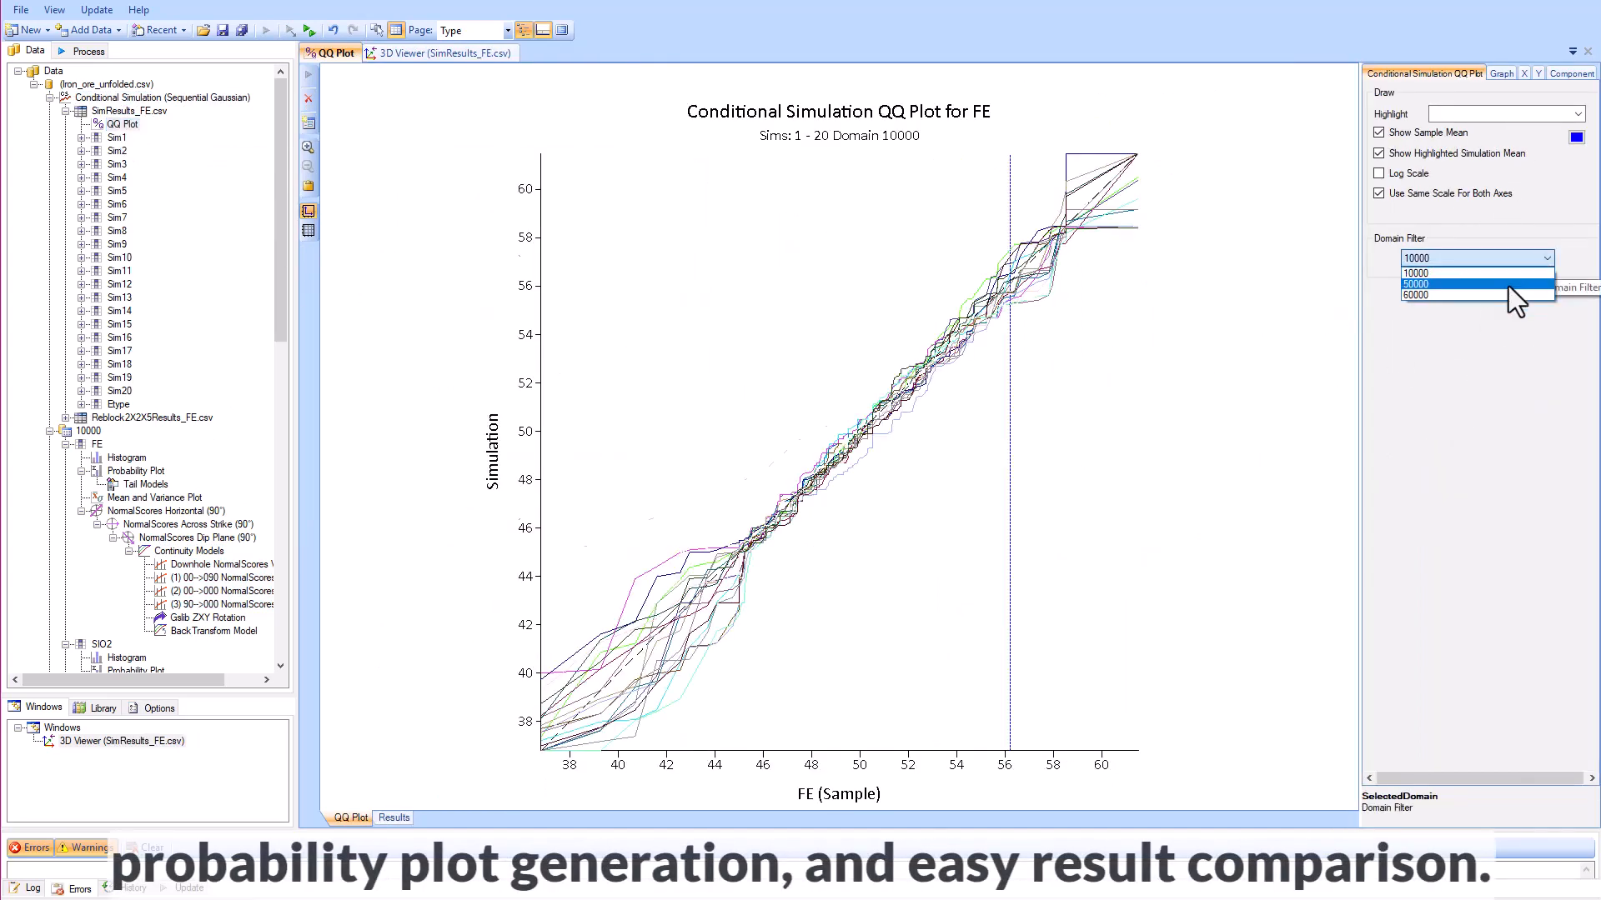
click(1415, 294)
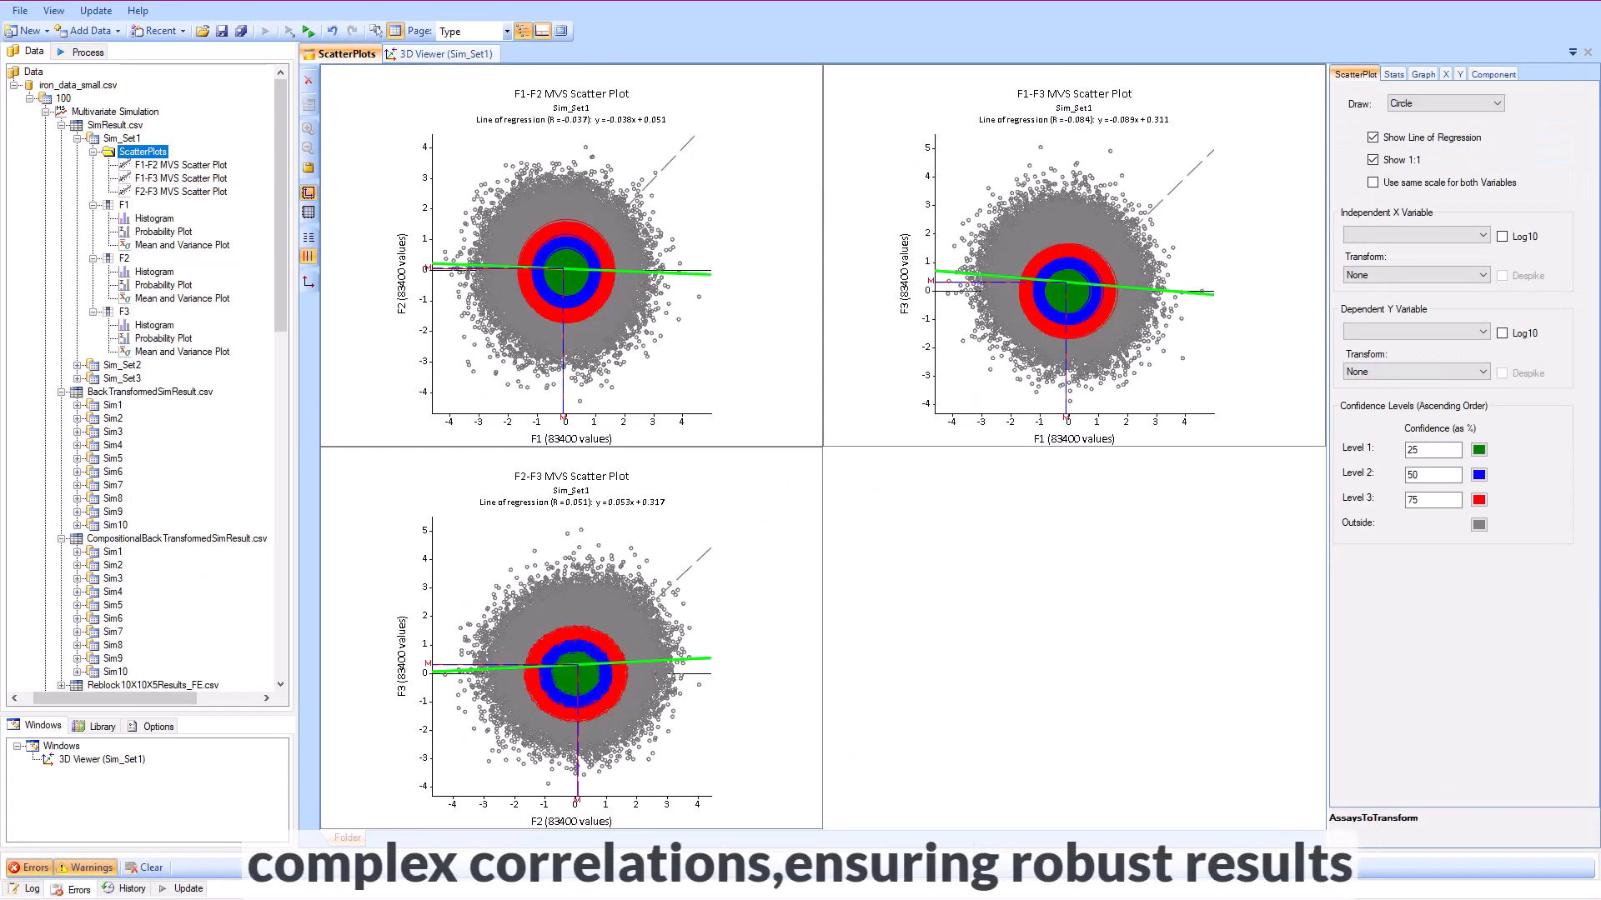
Step: Scroll past the MVS scatter plots to the Estimate_AU block model coloured by AU_PPM
scroll(down, 3)
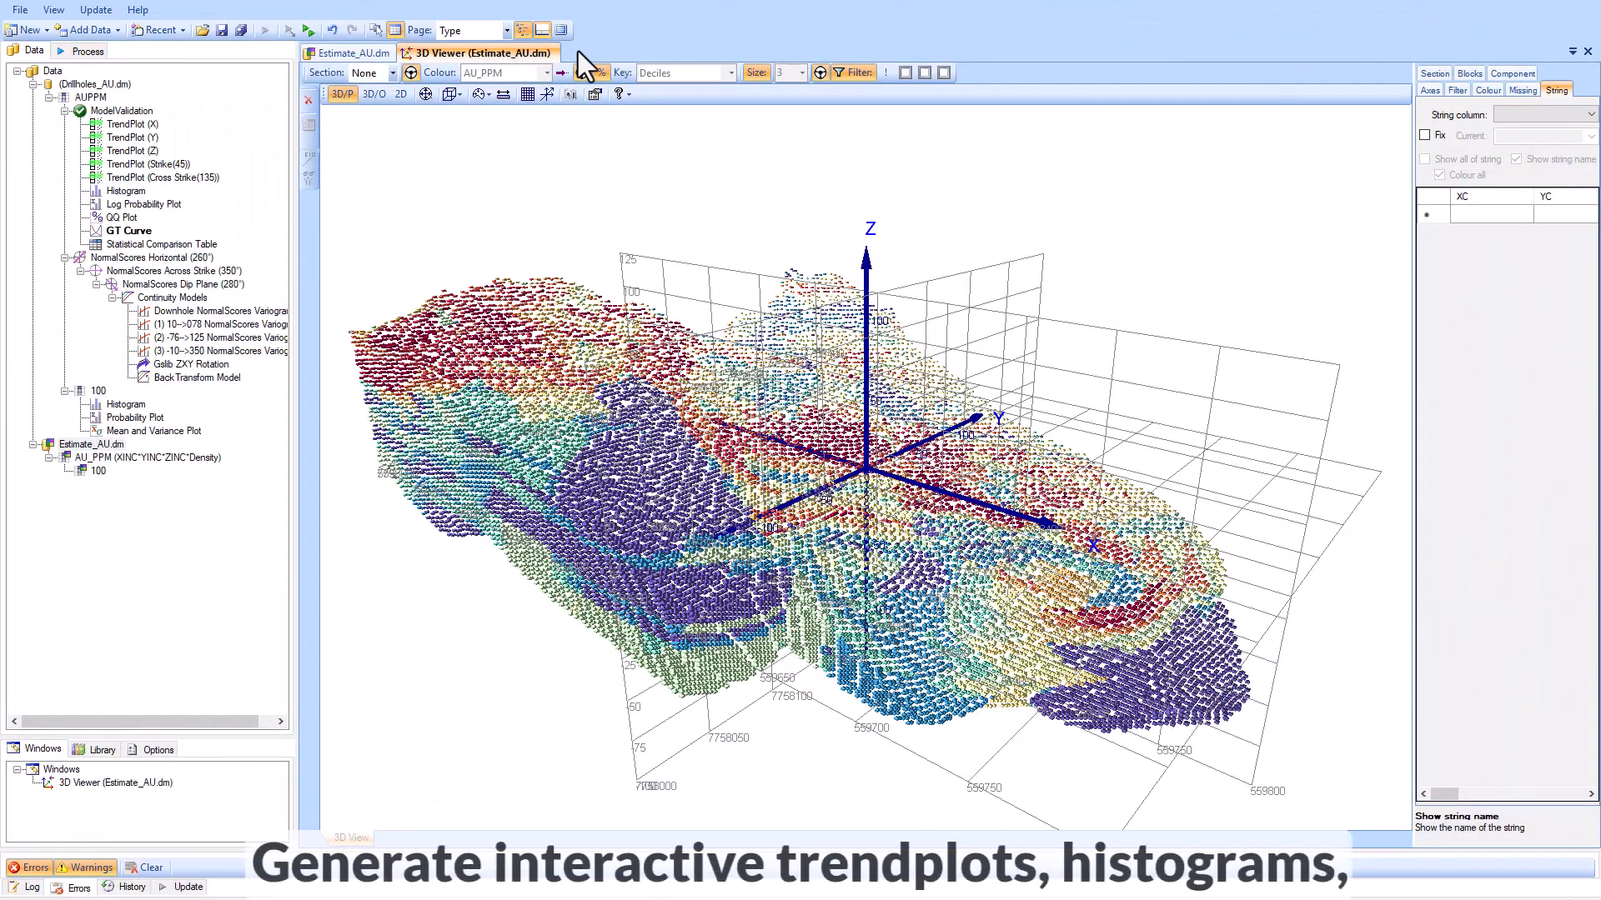
Step: Show the ModelValidation trend plots, histogram and QQ plot, then open GT Curve
click(74, 94)
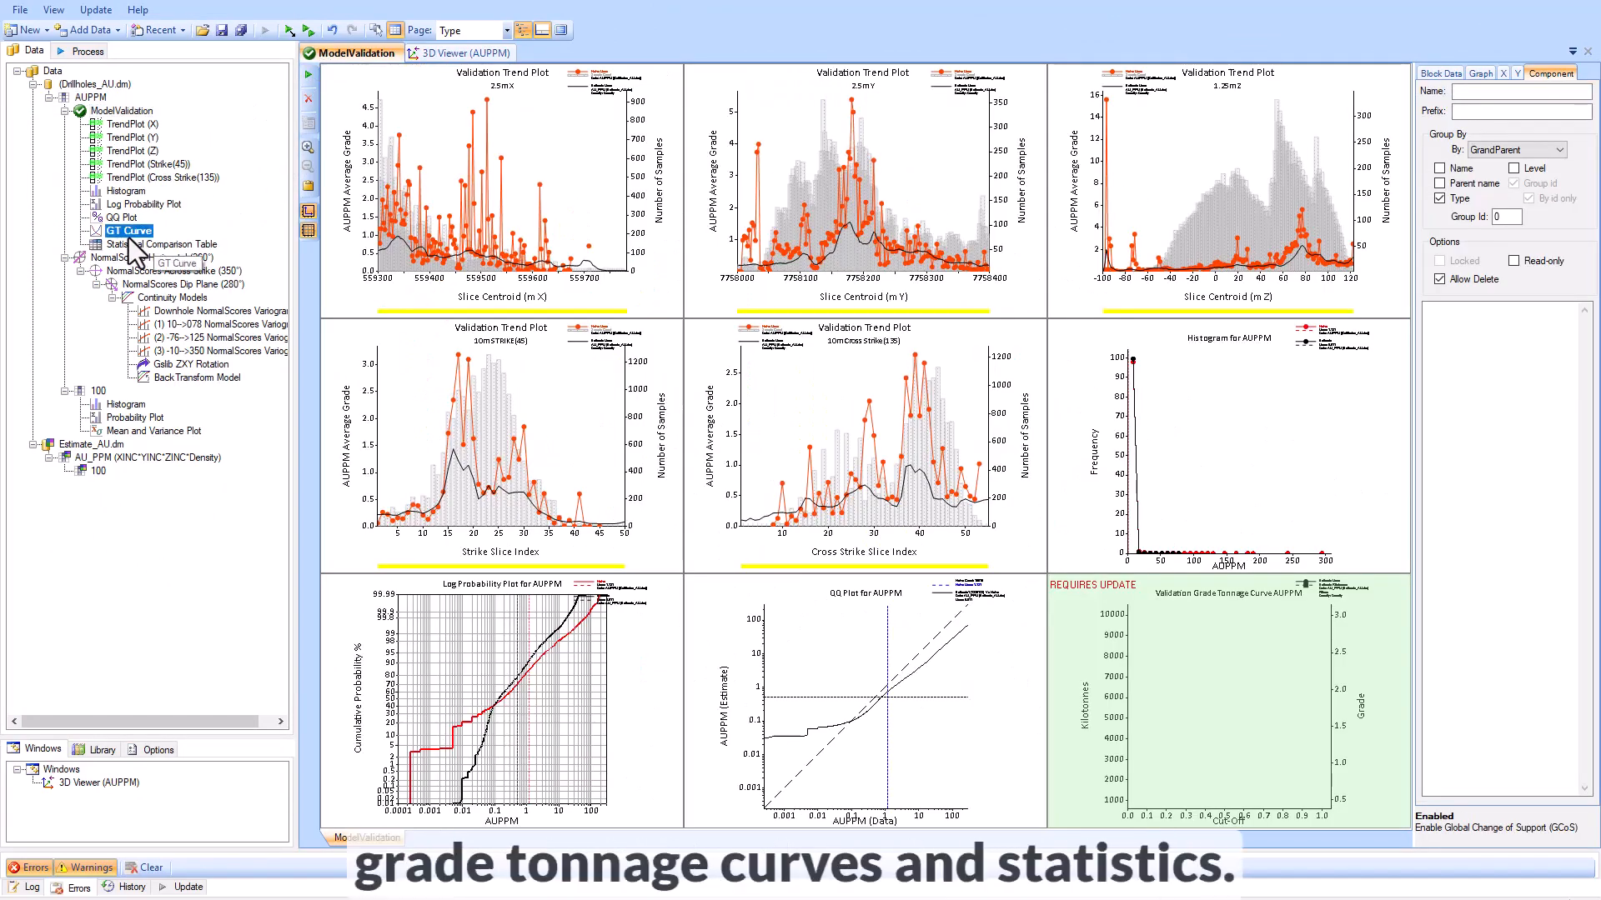
double_click(129, 231)
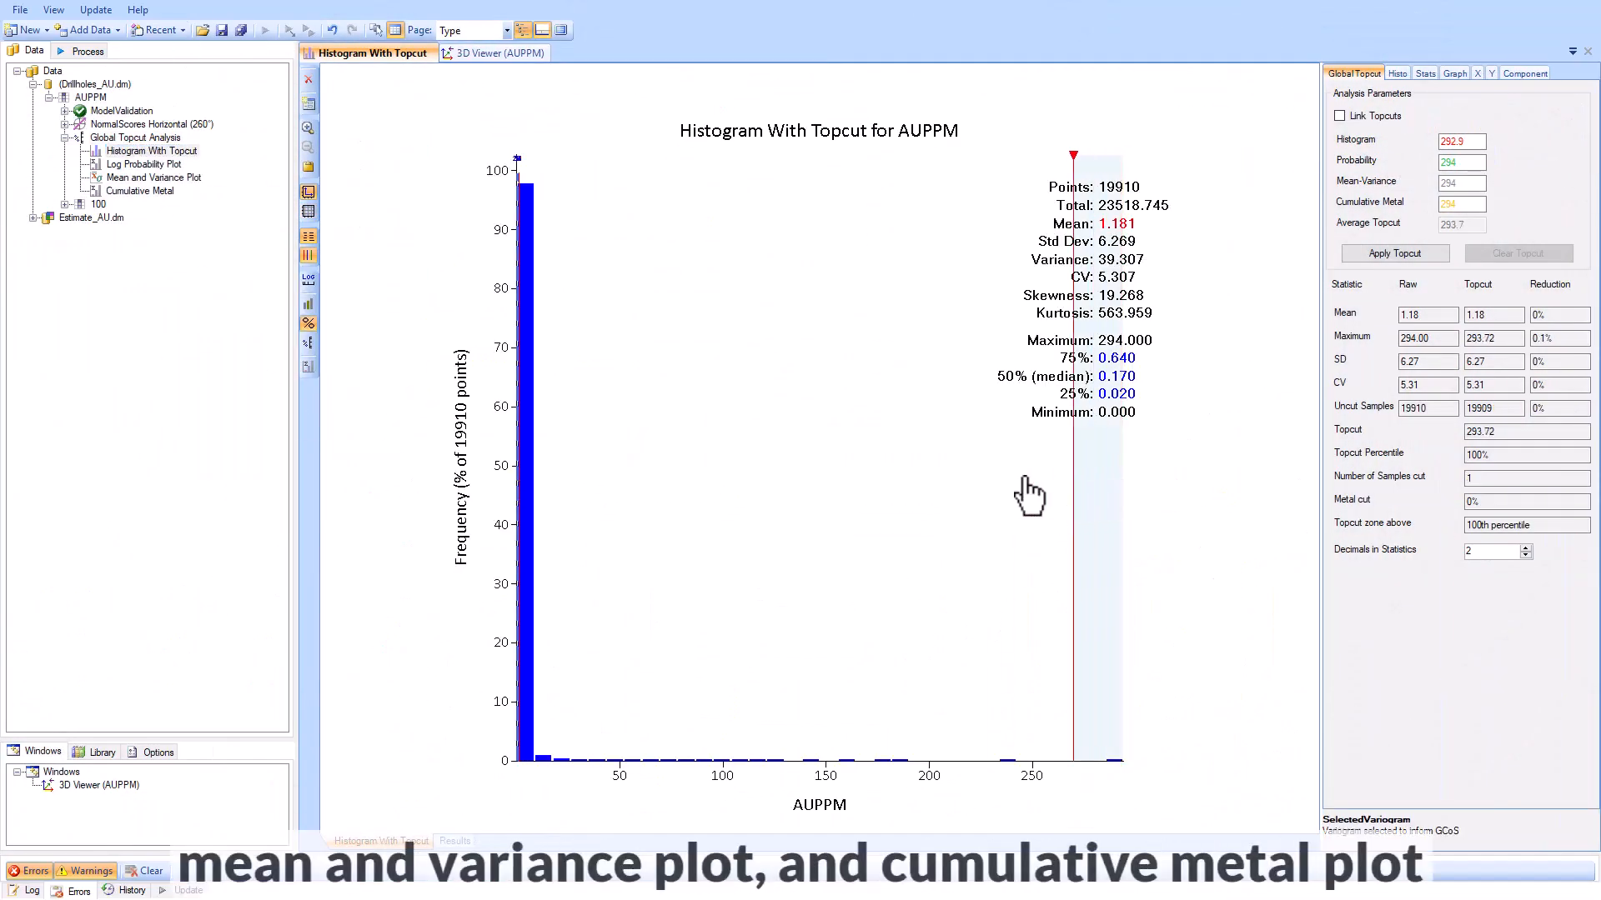
Step: Lower the histogram topcut, then apply a linked AUPPM topcut of about 99.72 across all four plots
drag(1073, 155, 855, 155)
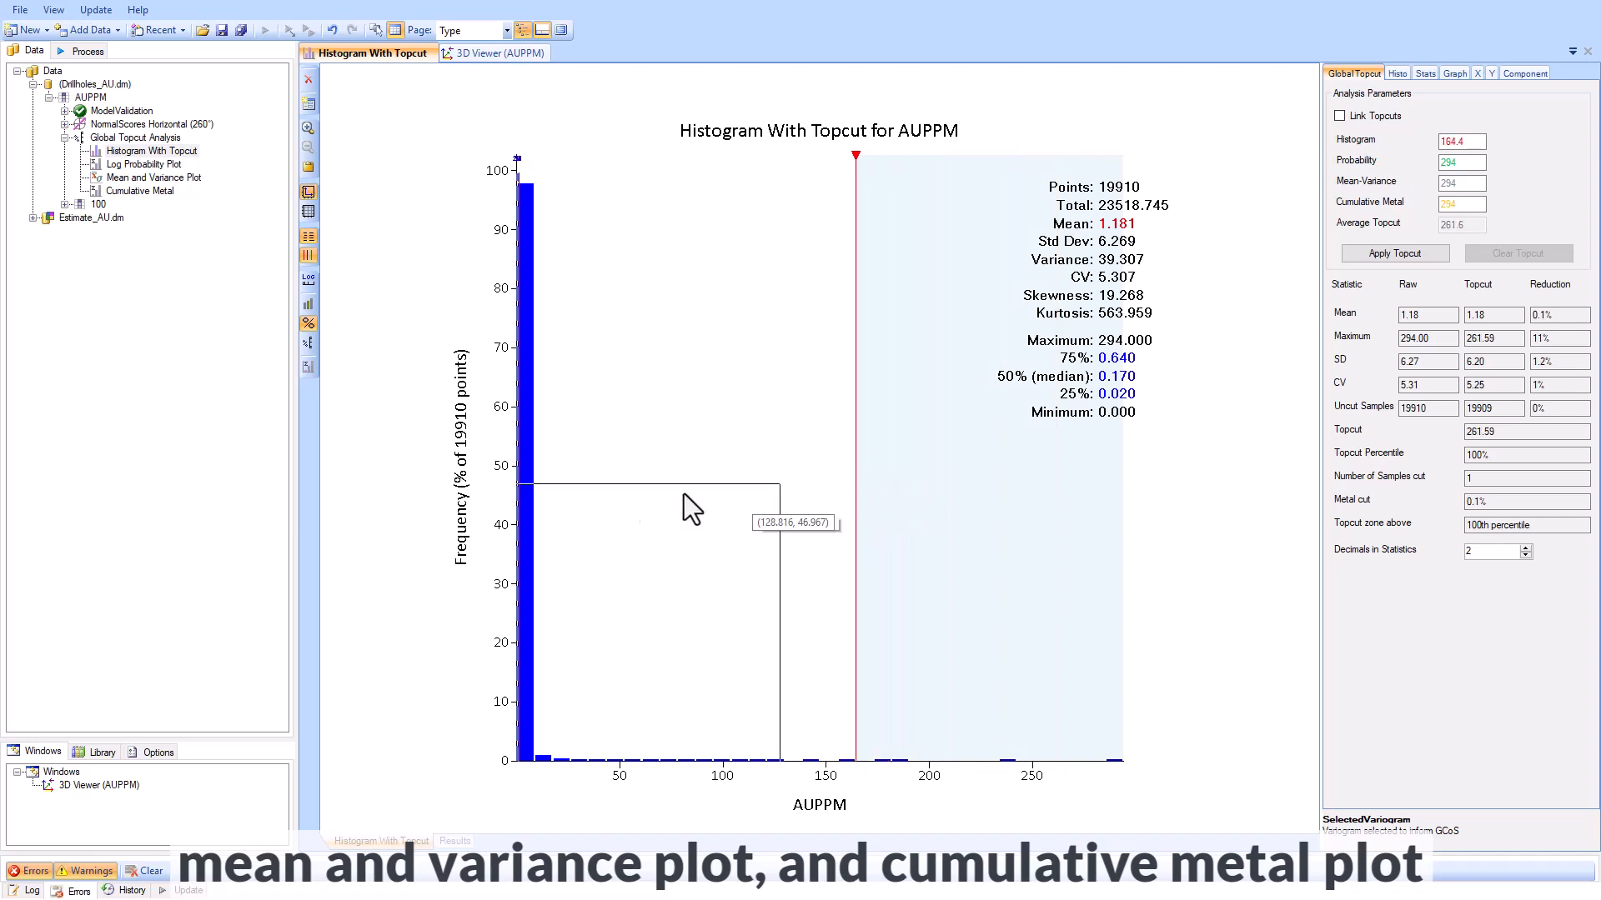
click(120, 138)
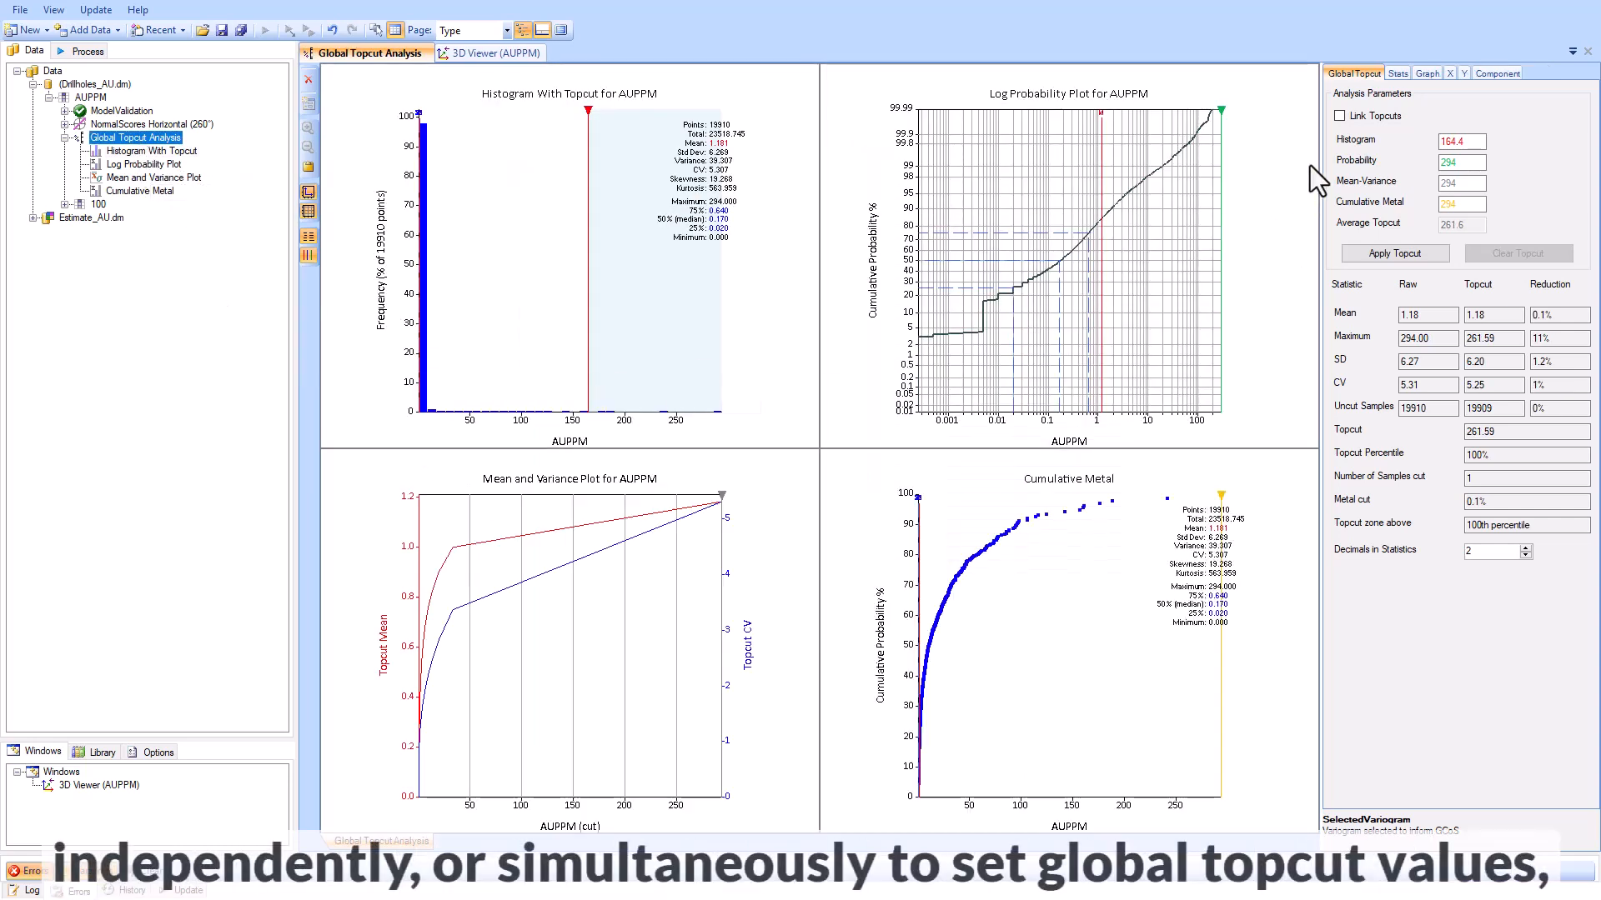
click(1340, 116)
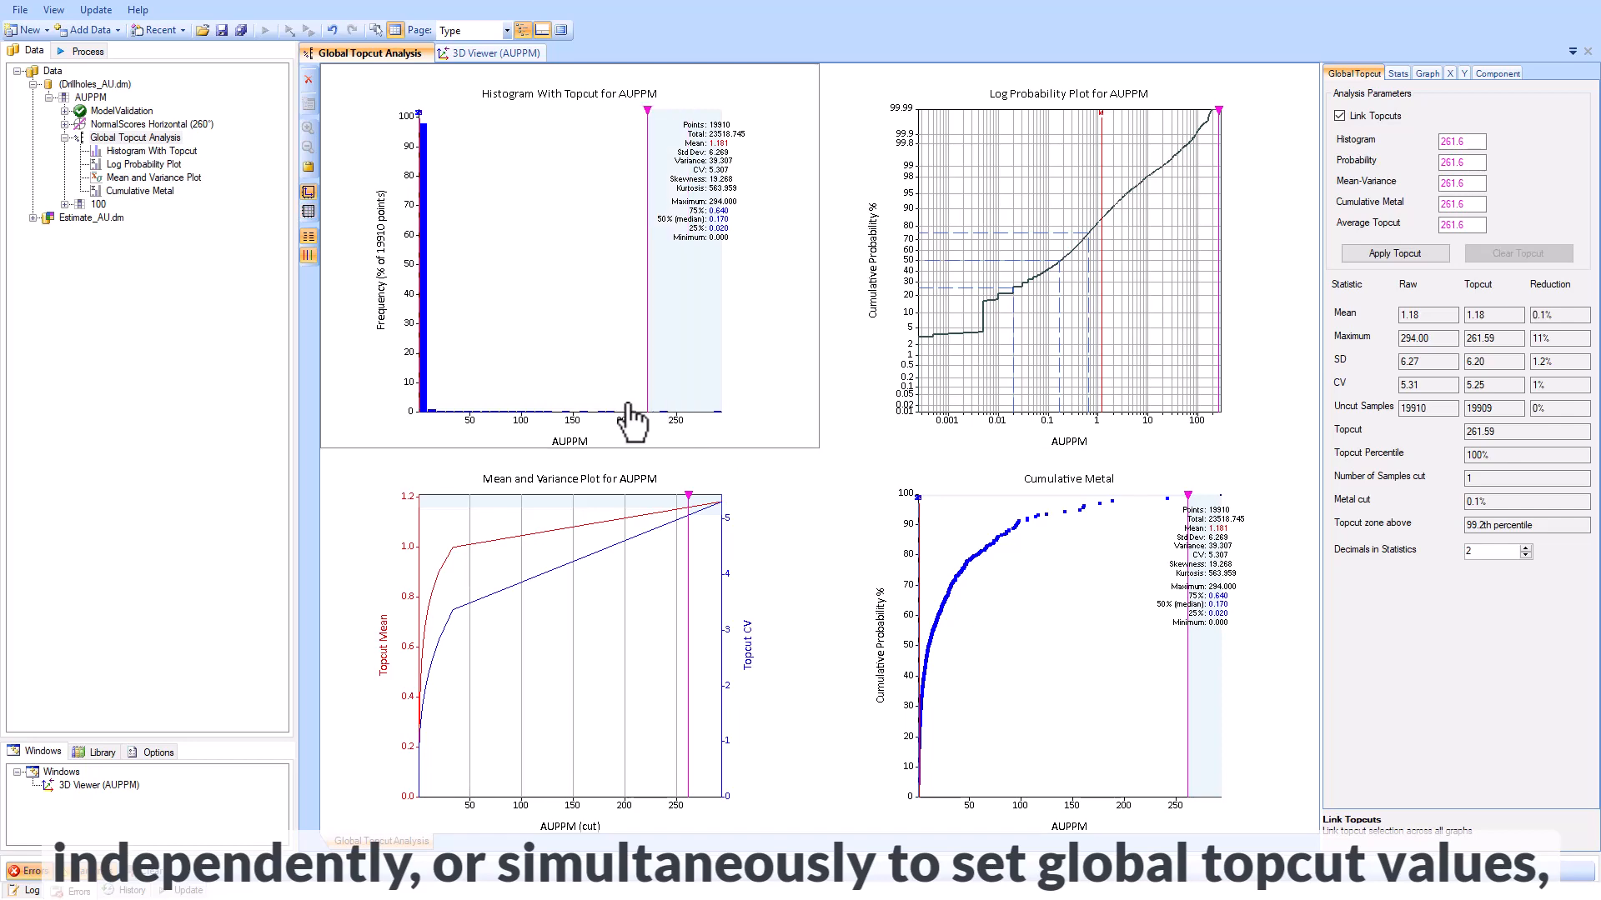
drag(690, 500, 1085, 500)
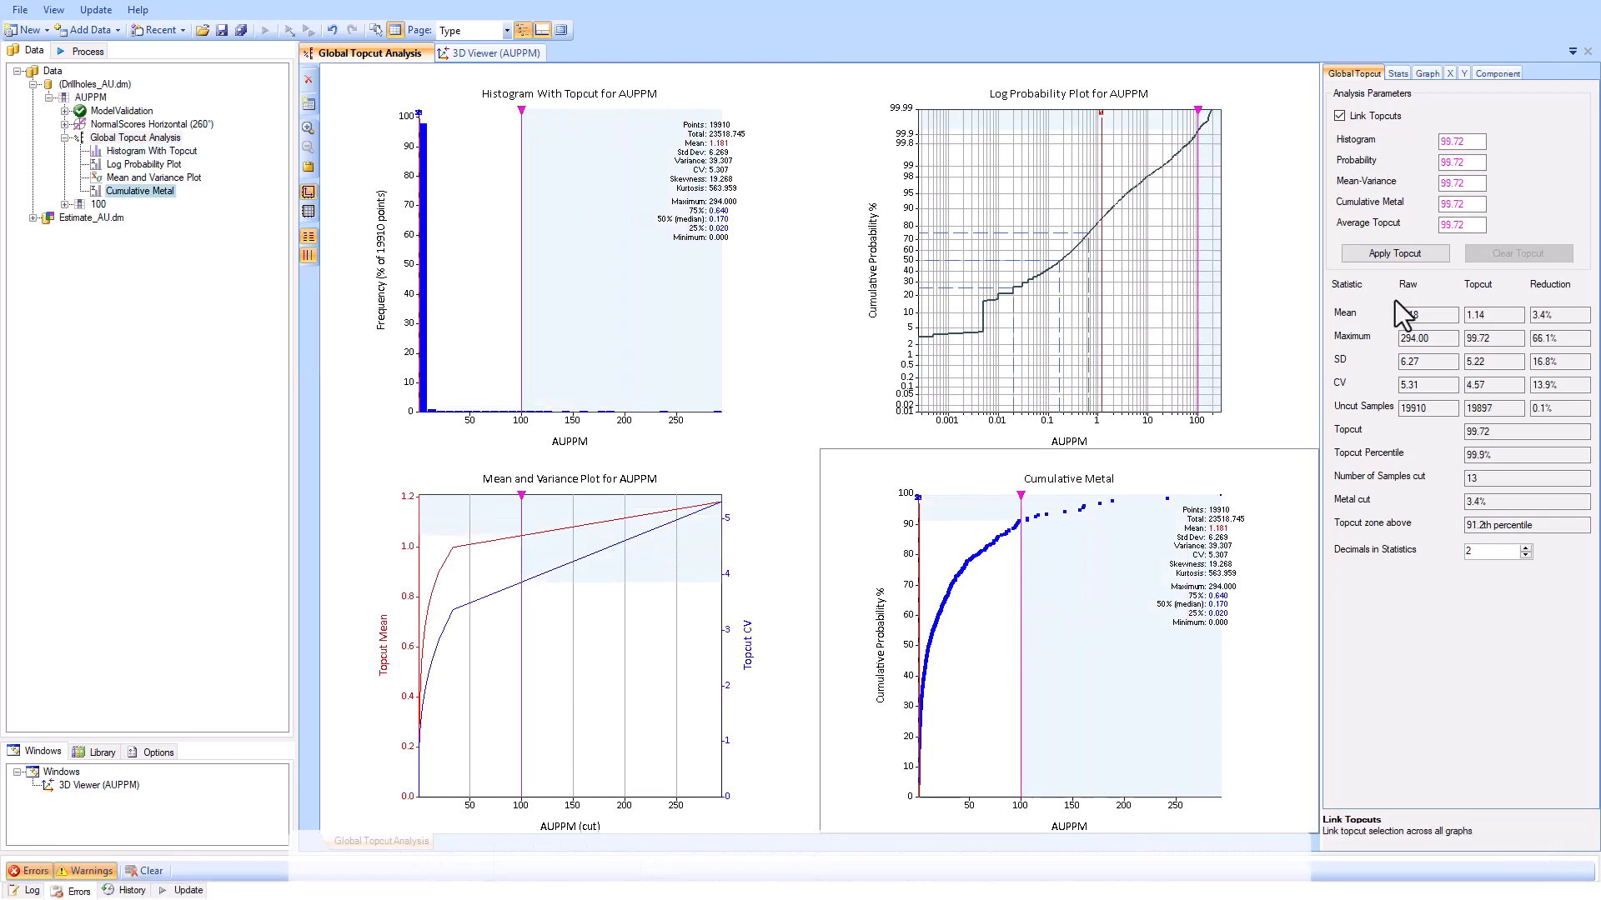
click(1395, 252)
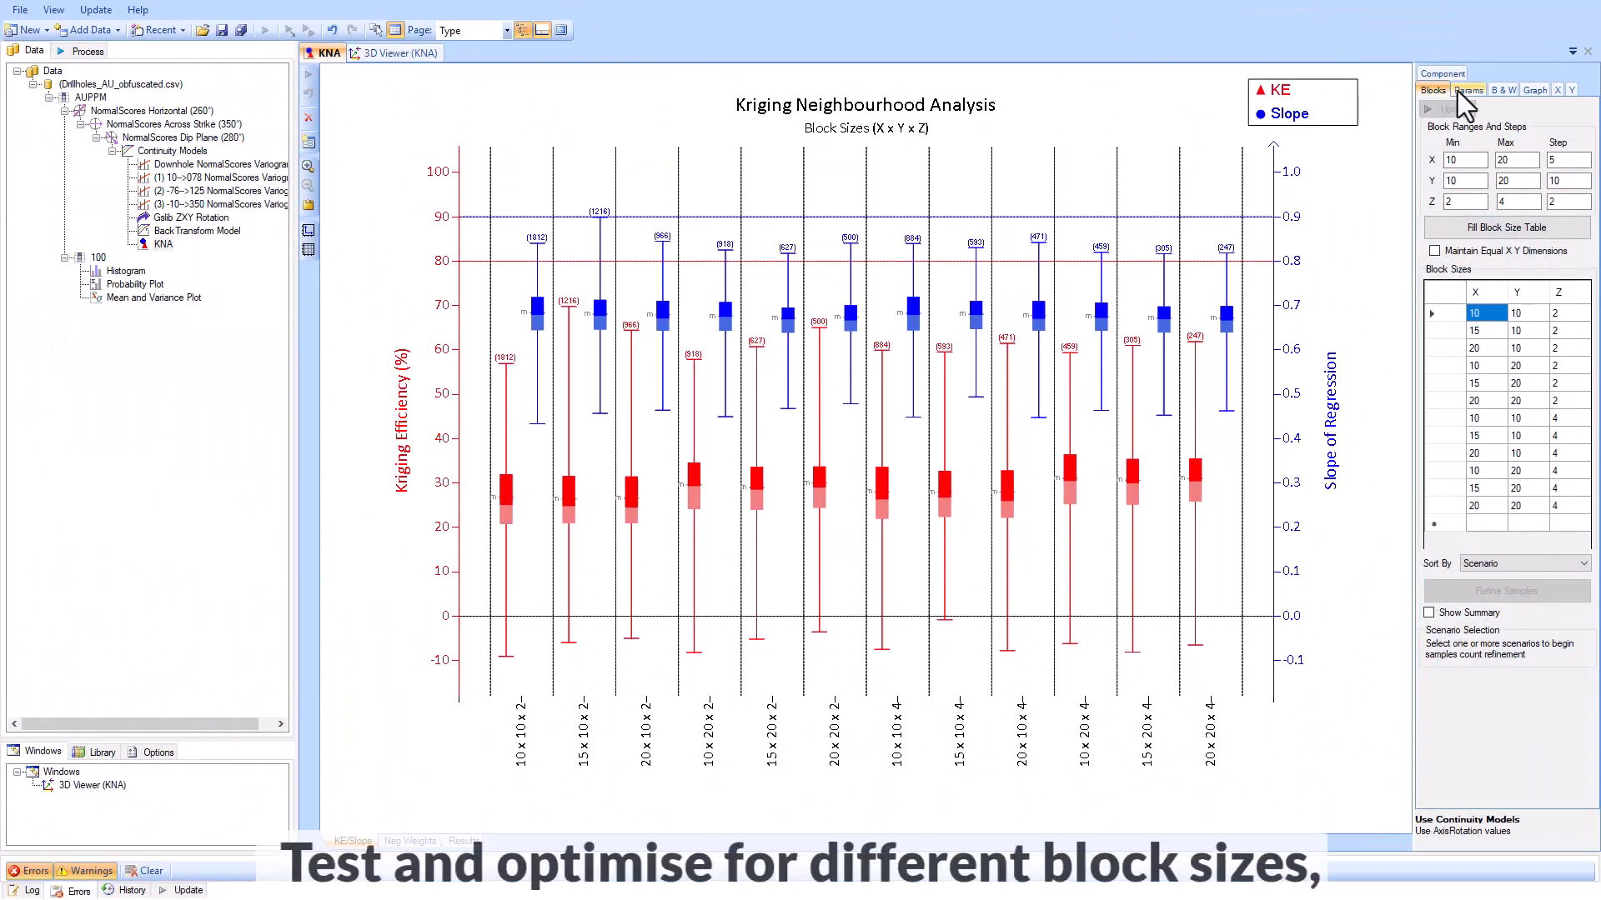
Step: Step through the KNA Params, B&W and Blocks settings, returning to the search parameters
click(1468, 89)
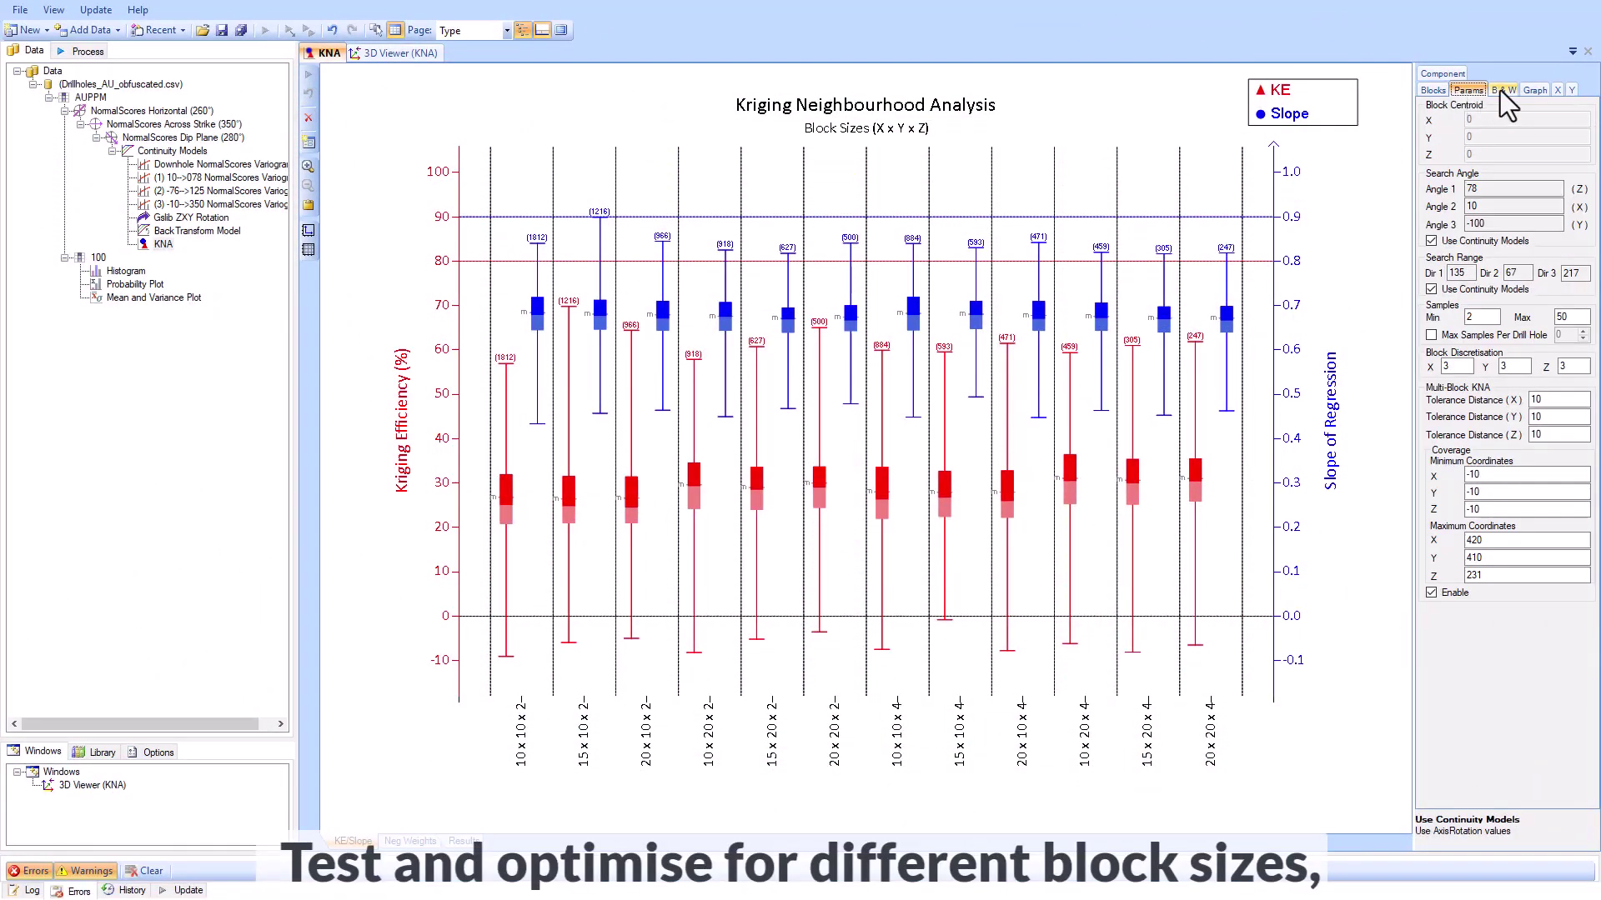
click(1500, 90)
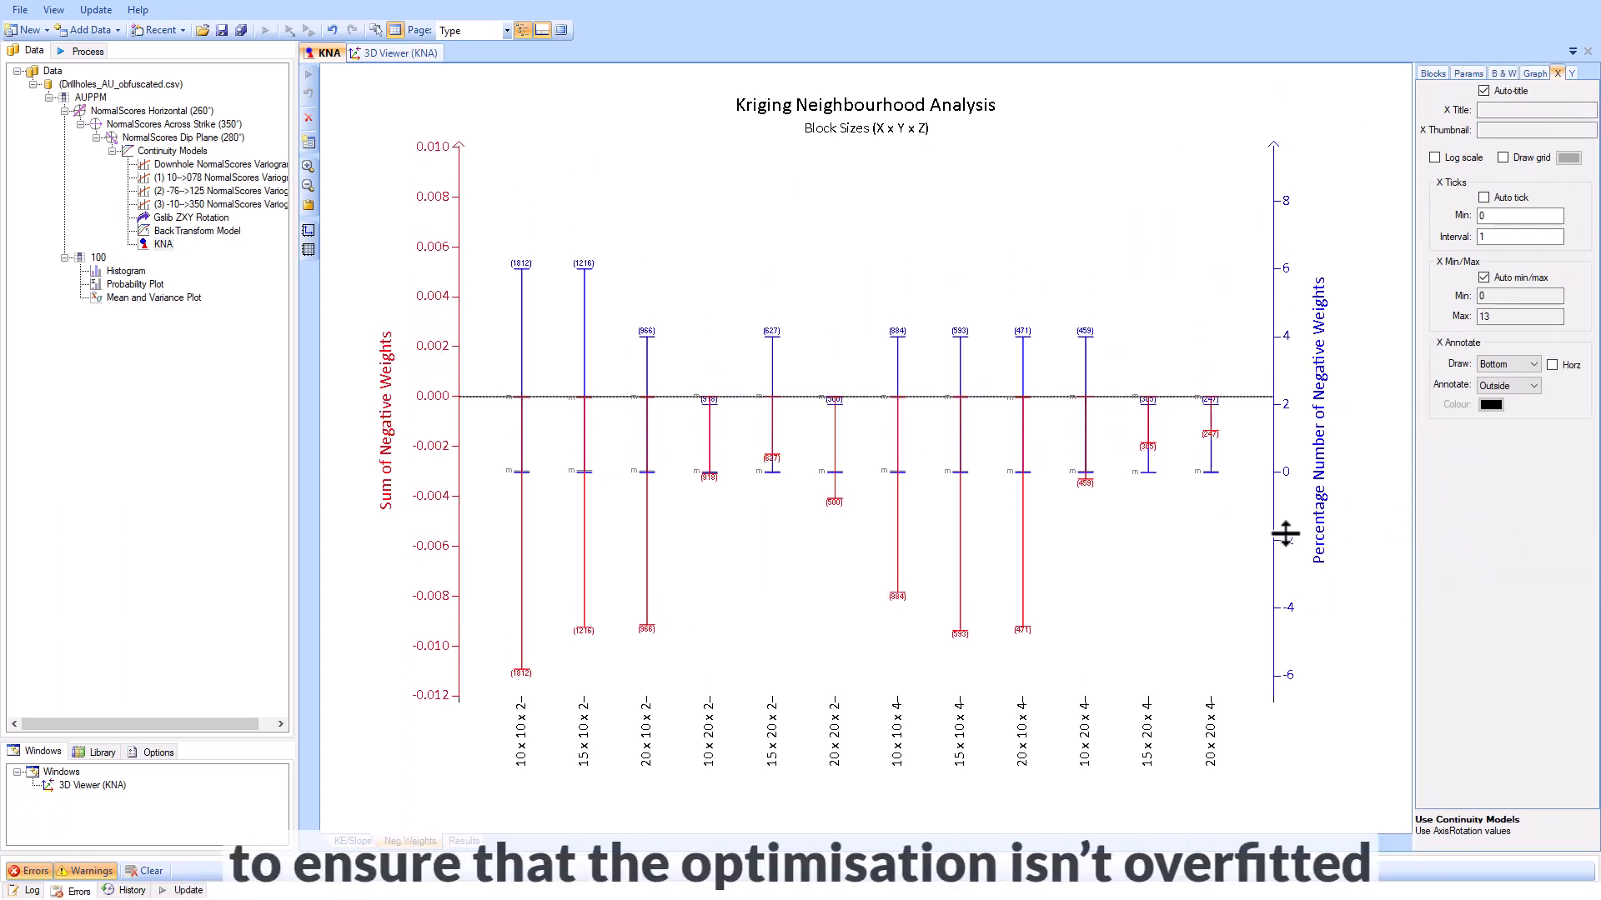
click(1432, 72)
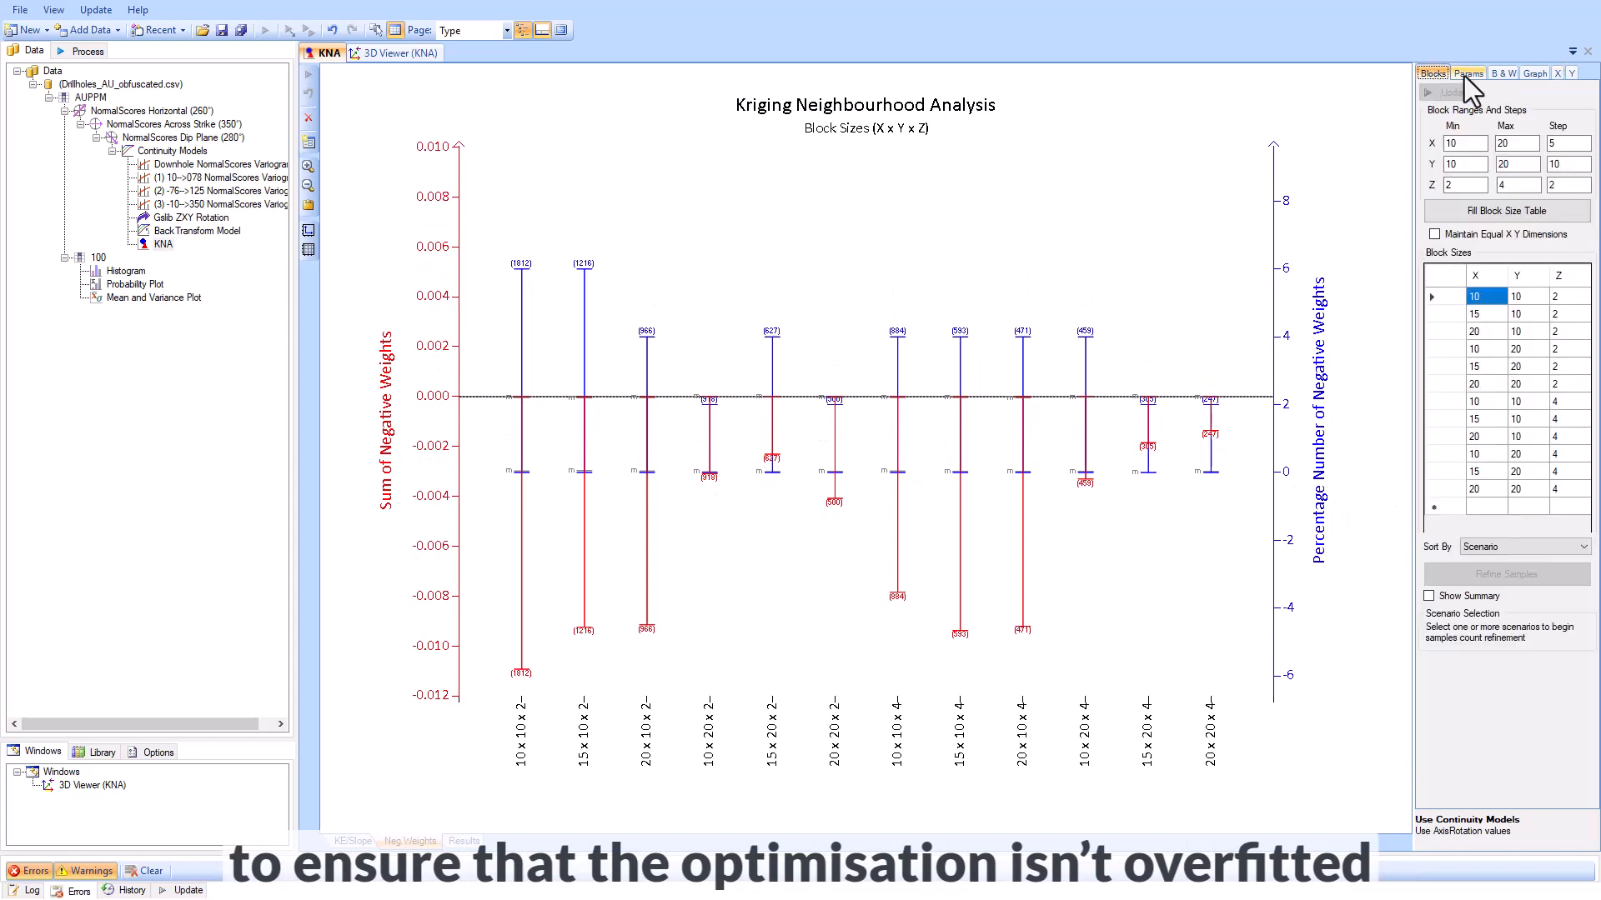
click(1502, 72)
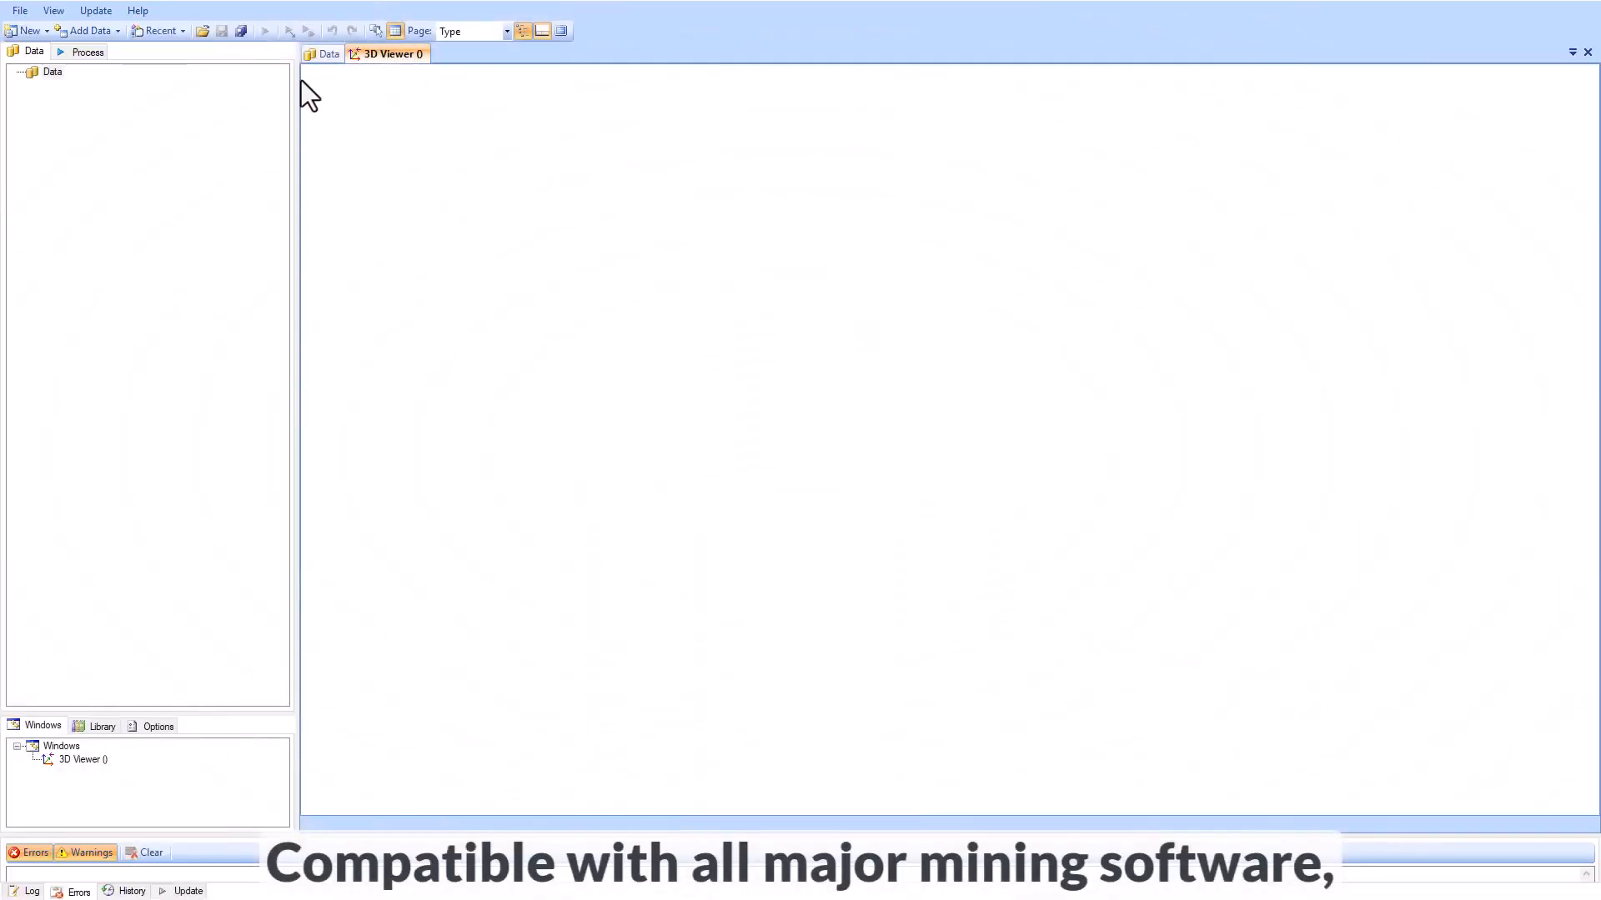
Step: Show the dip plane model's Gslib ZXY rotation angles with Gslib axis compatibility
click(80, 31)
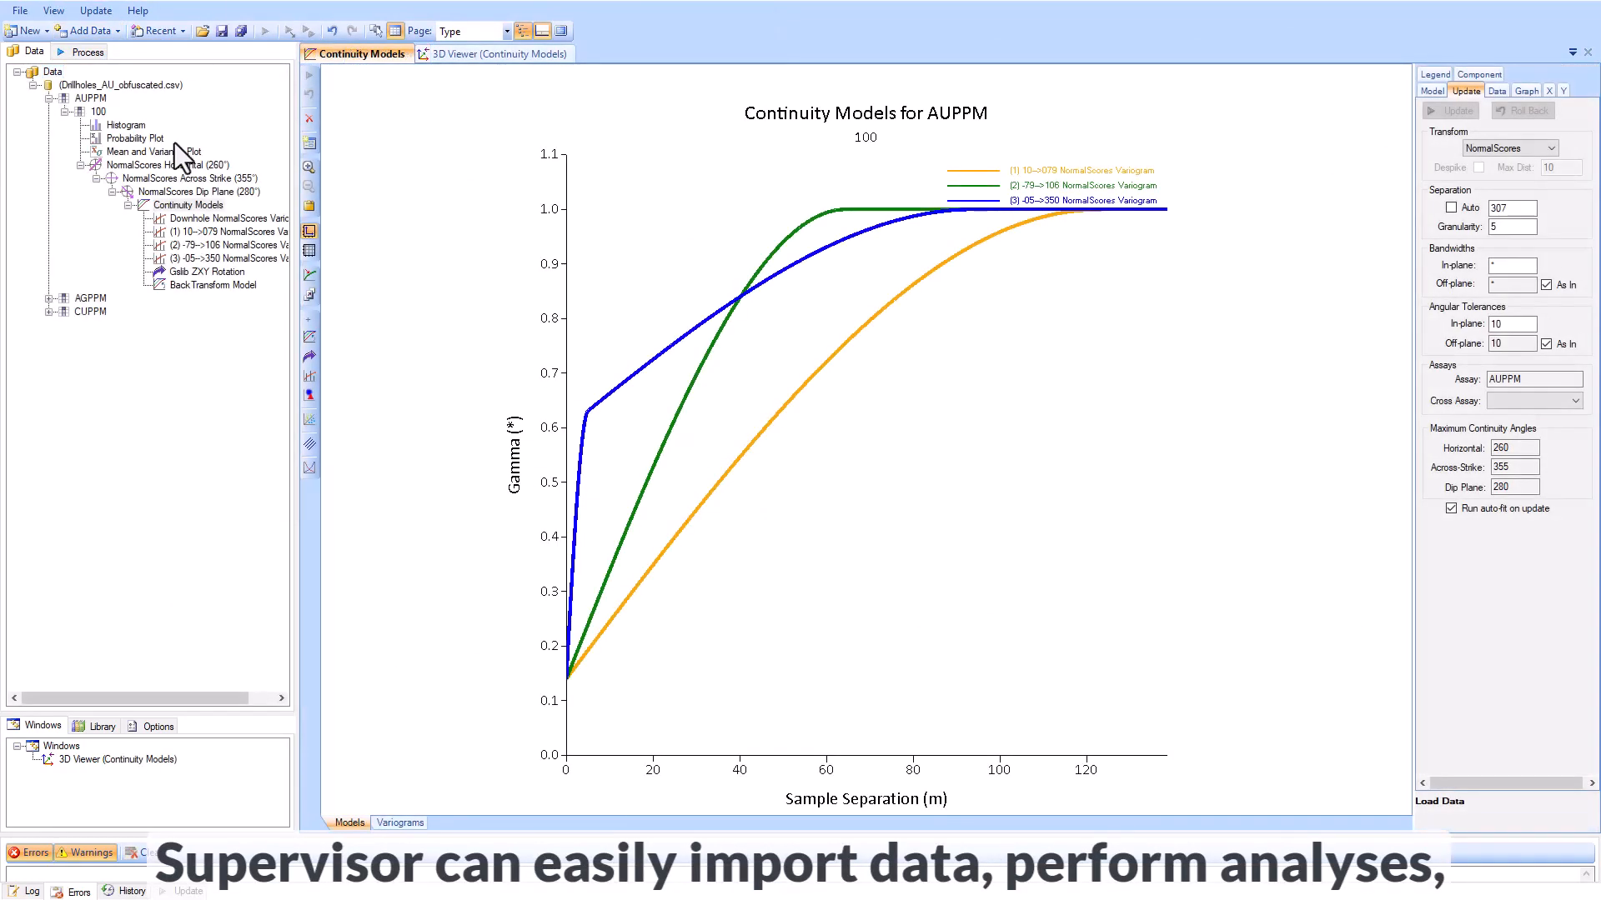
click(208, 271)
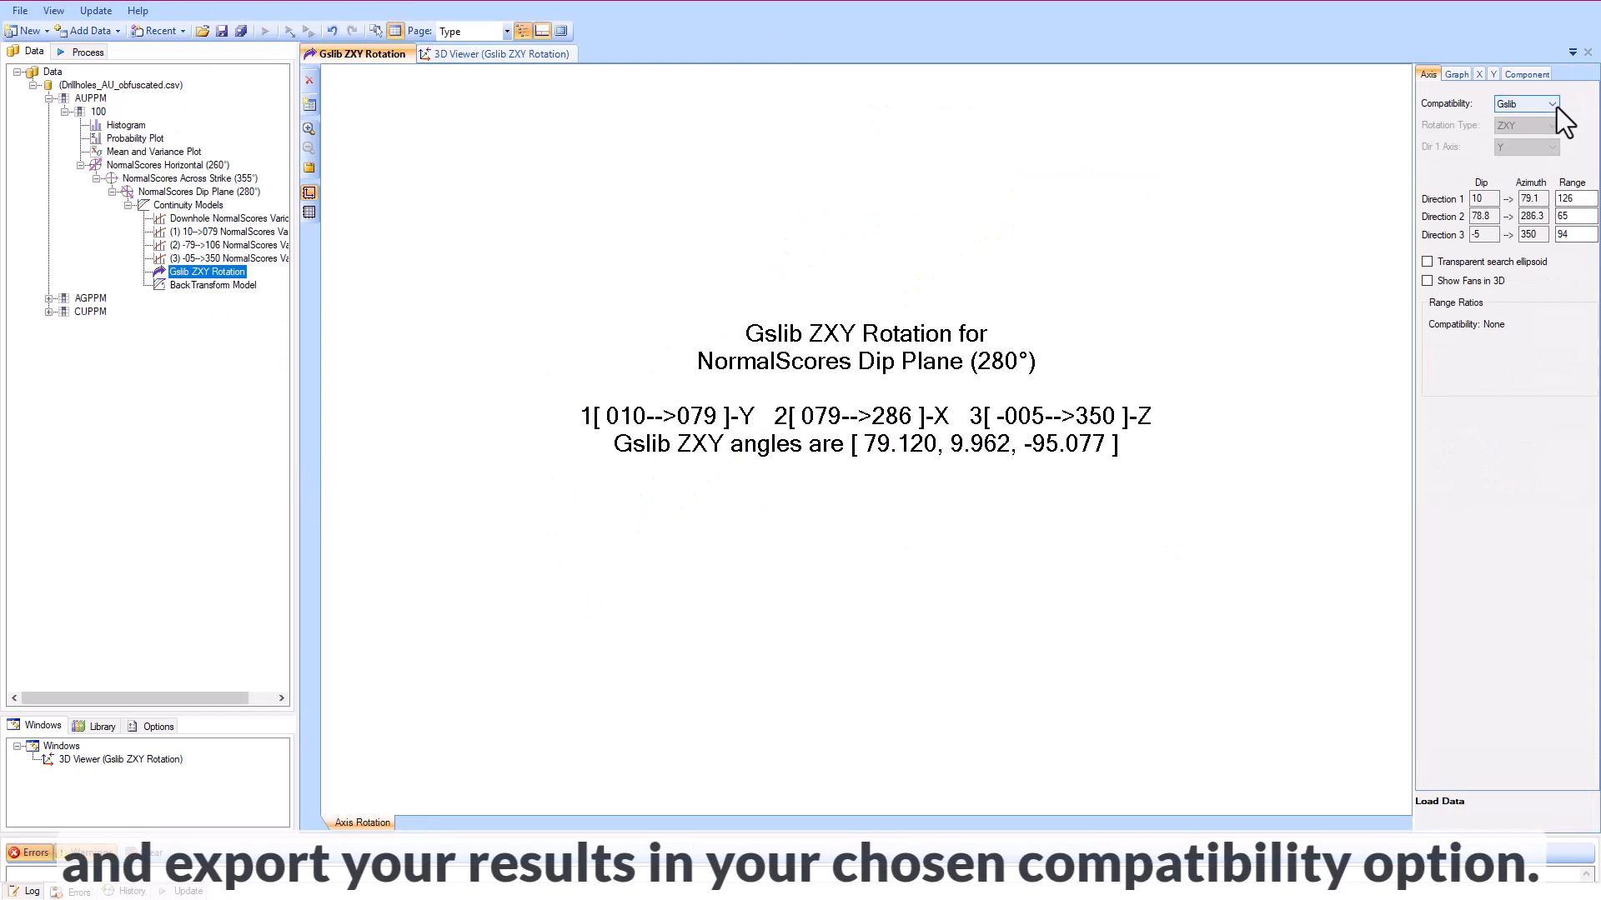
click(1554, 102)
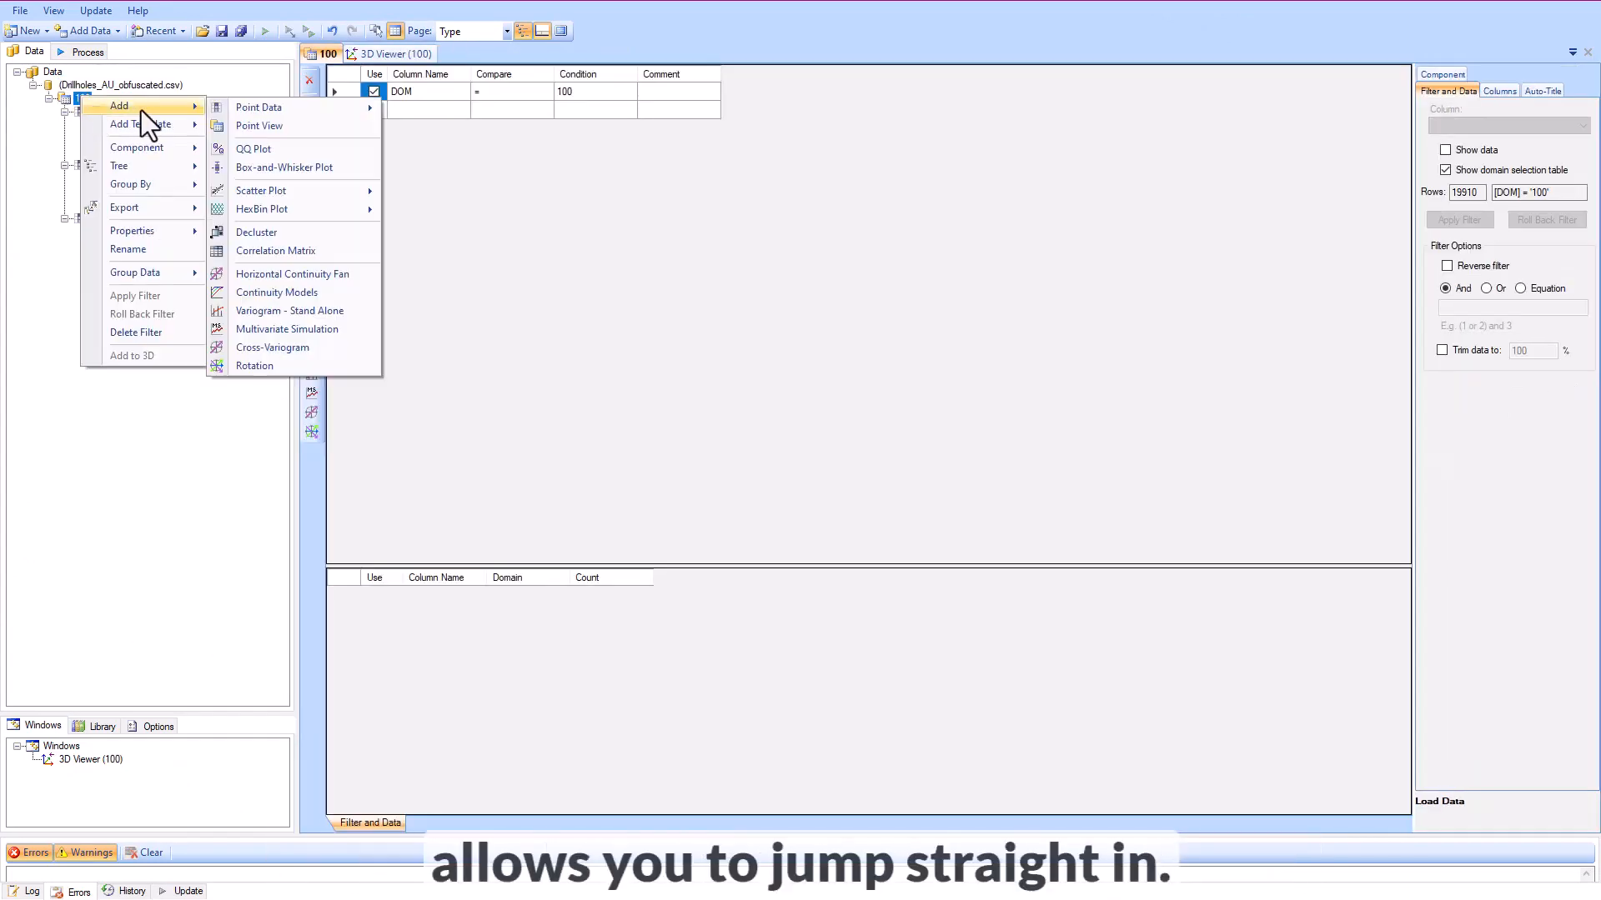
Step: Add a Box-and-Whisker Plot under the domain 100 node for AUPPM, AGPPM and CUPPM
click(288, 167)
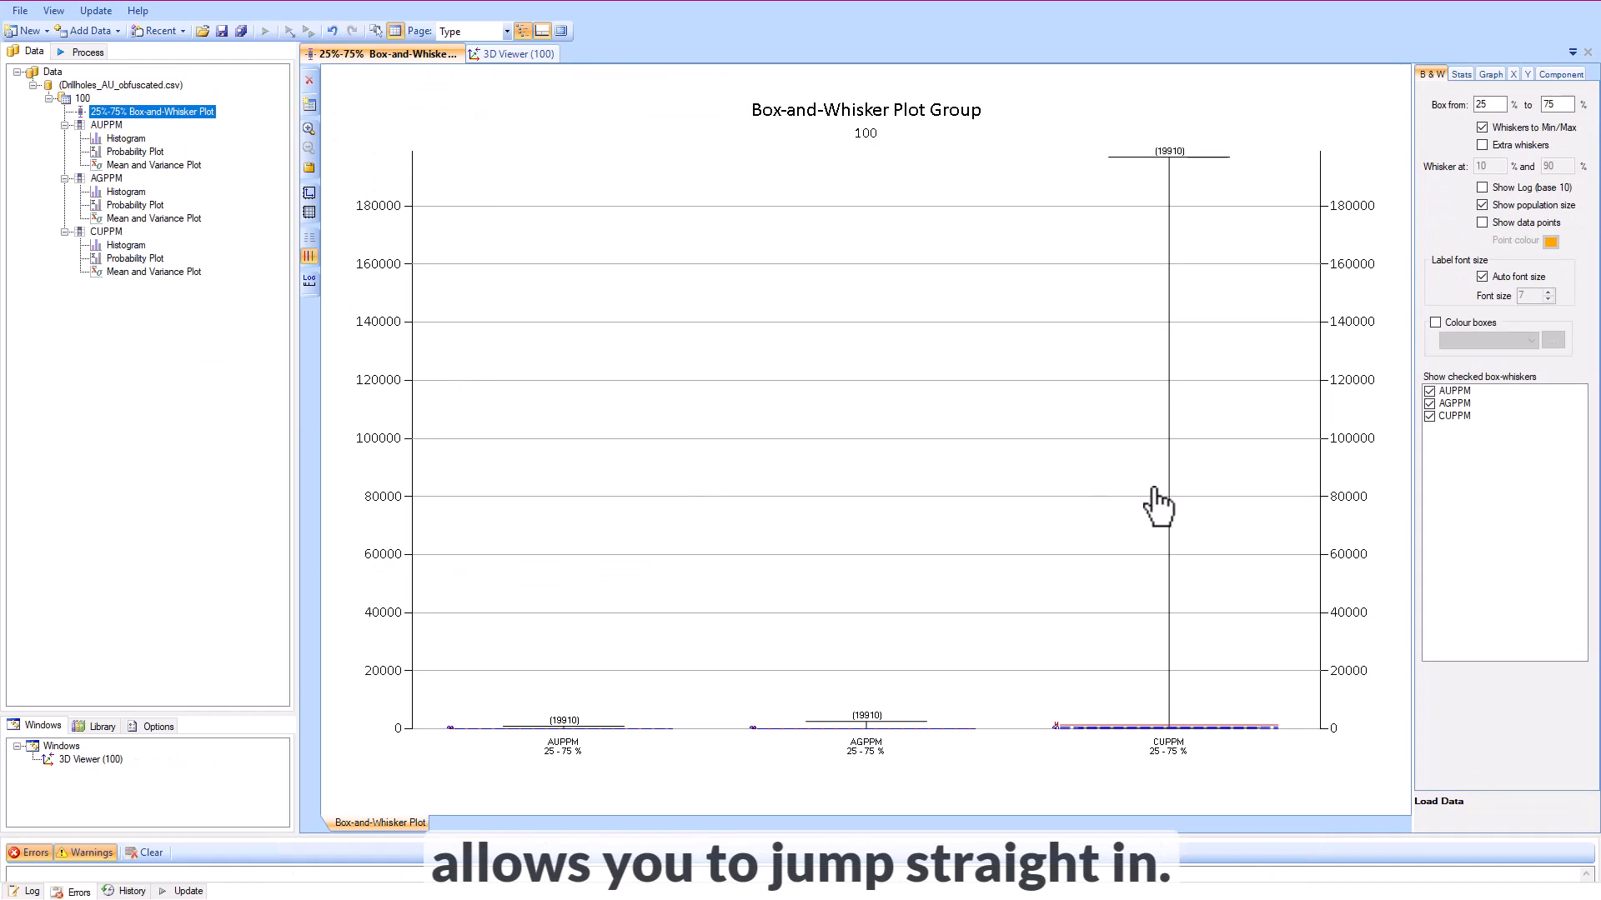